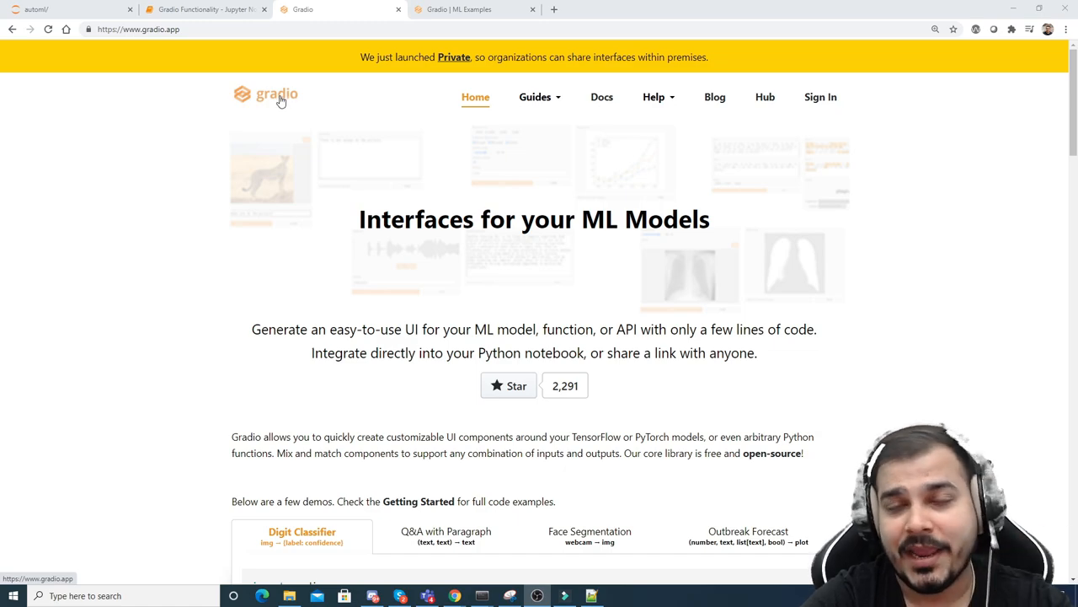
pyautogui.moveTo(287, 112)
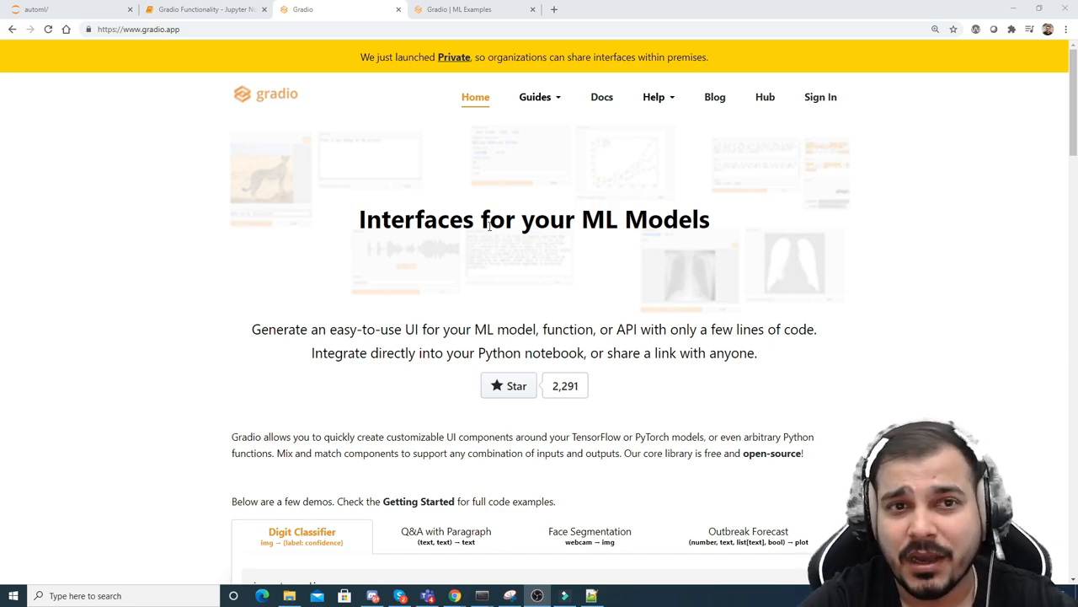
pyautogui.moveTo(153, 283)
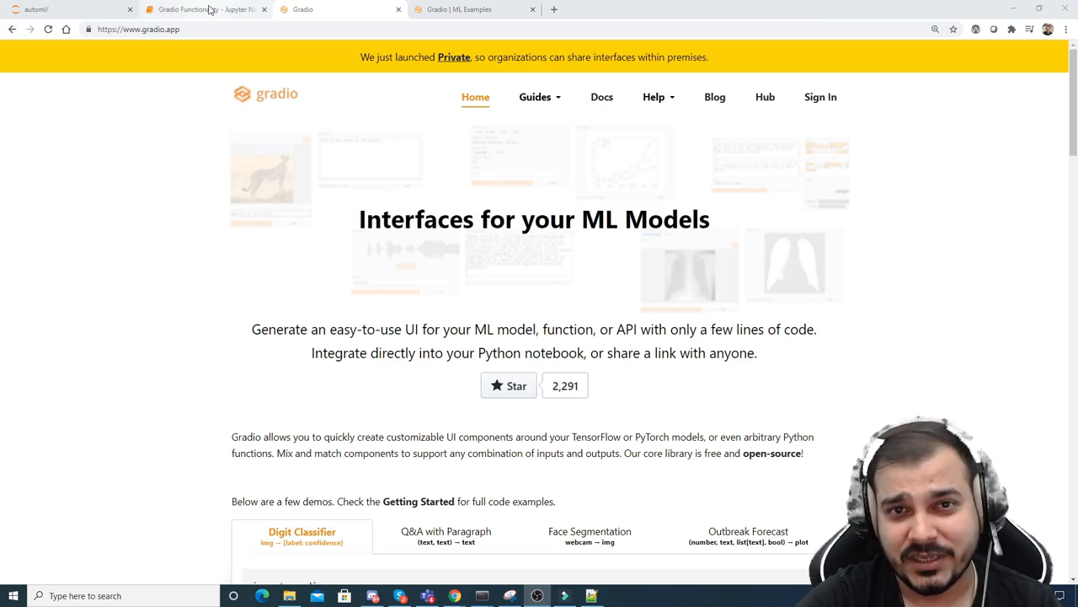
# Step: Switch to the Gradio Functionality notebook and scroll past the pip install output to the greet cell
pyautogui.click(207, 9)
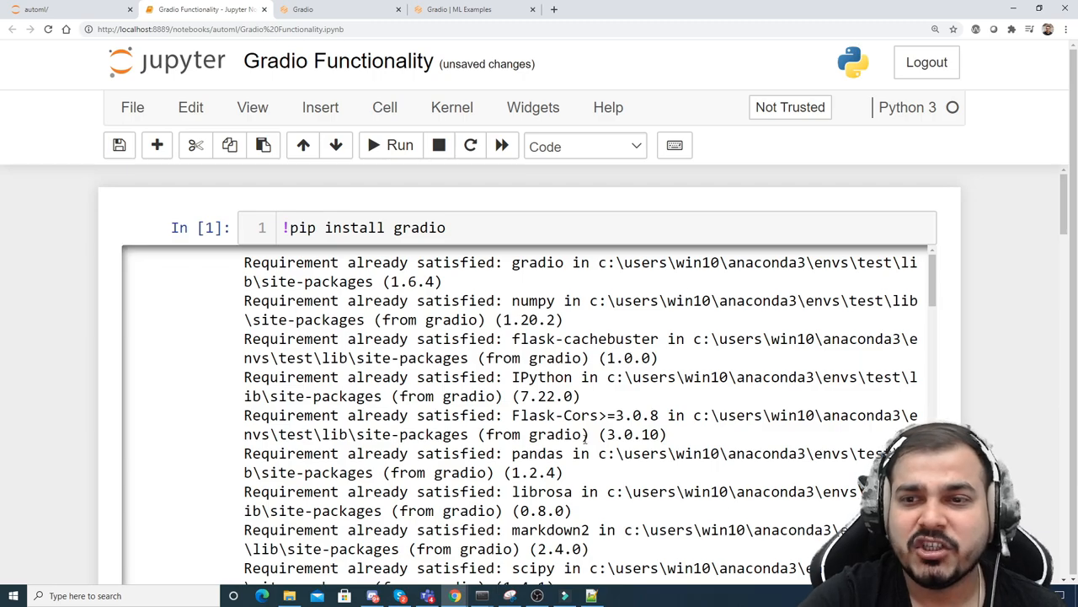
pyautogui.scroll(-3)
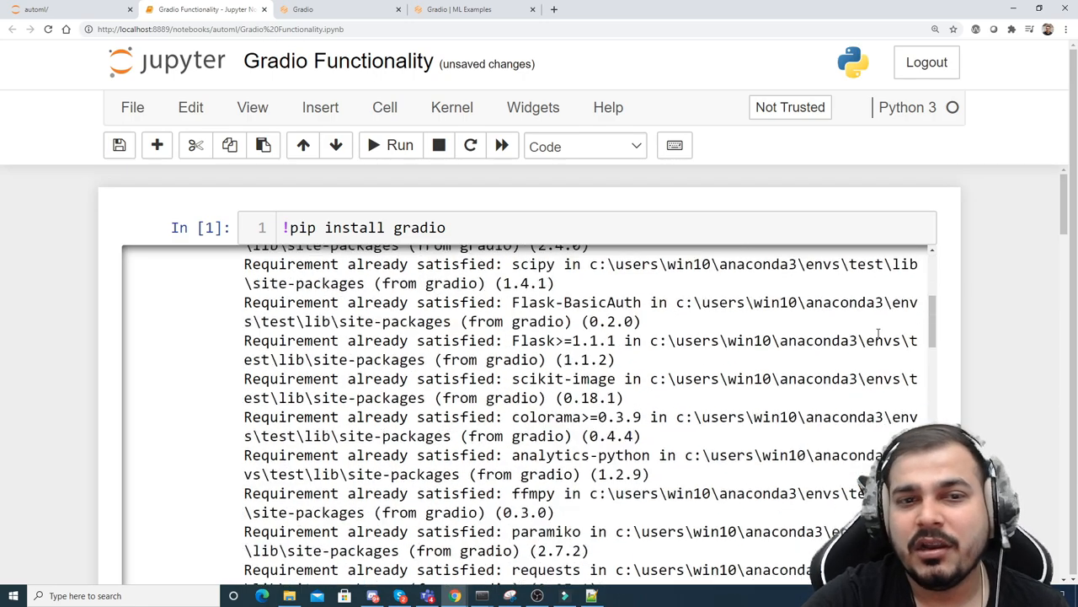
pyautogui.scroll(-3)
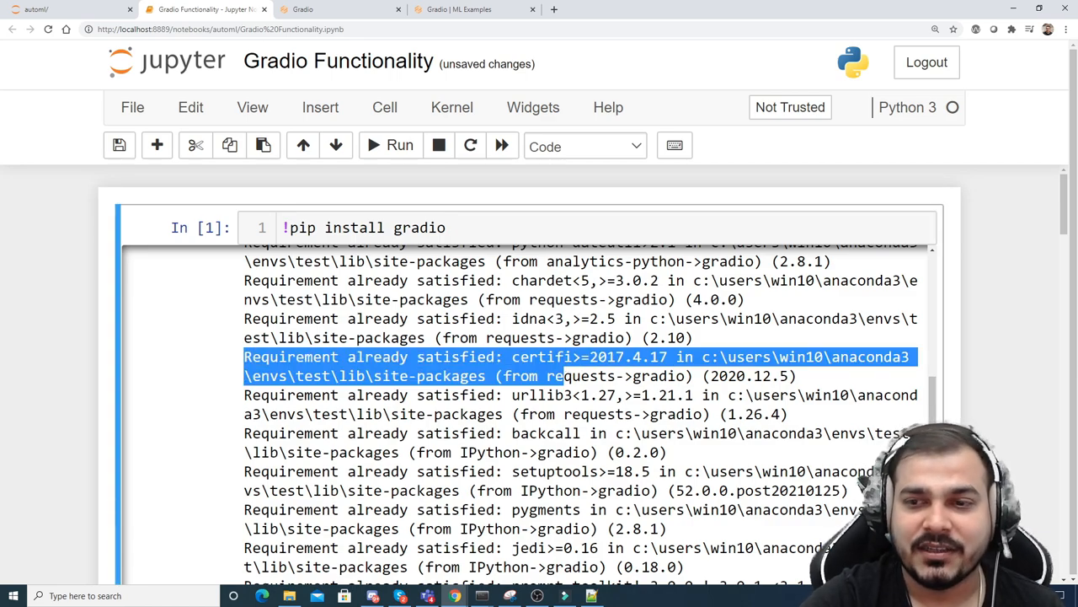
pyautogui.scroll(-3)
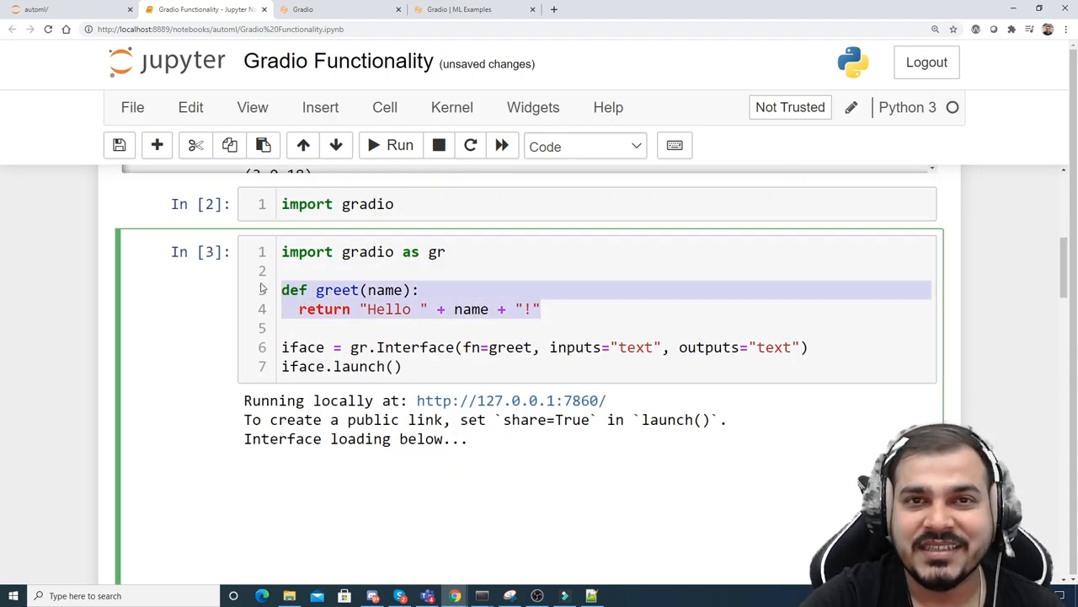
# Step: Save the notebook and select the 'import gradio as gr' line in the greet cell
pyautogui.doubleClick(384, 290)
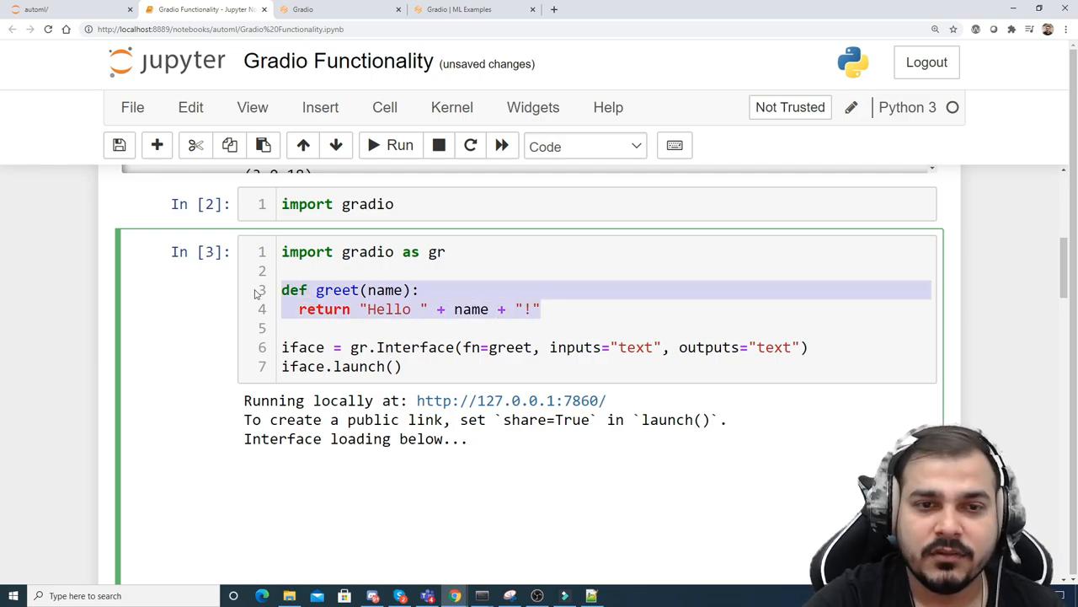
pyautogui.press('ctrl+s')
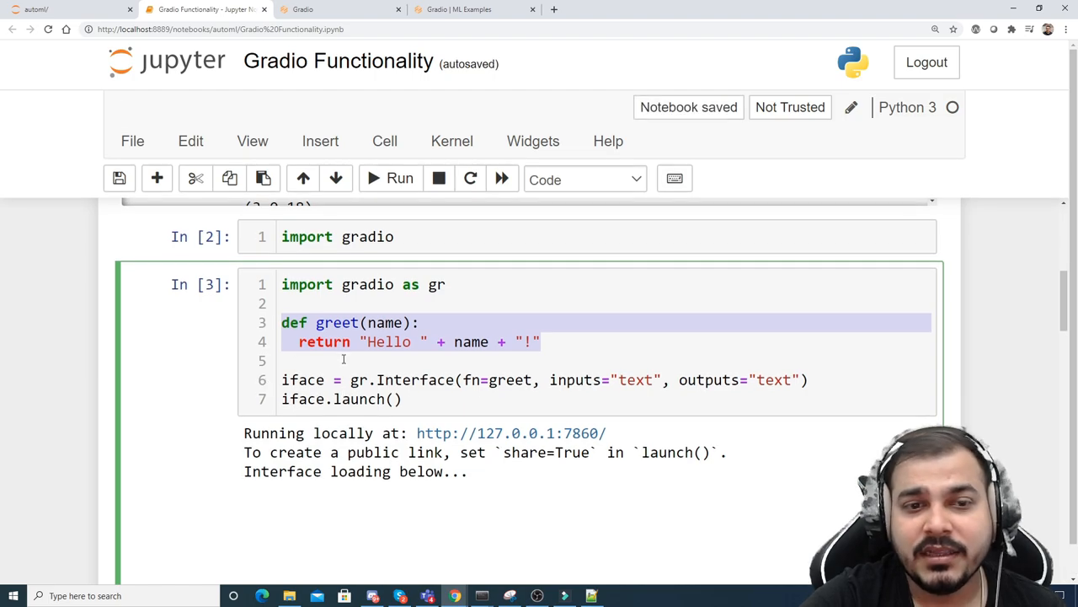
pyautogui.scroll(3)
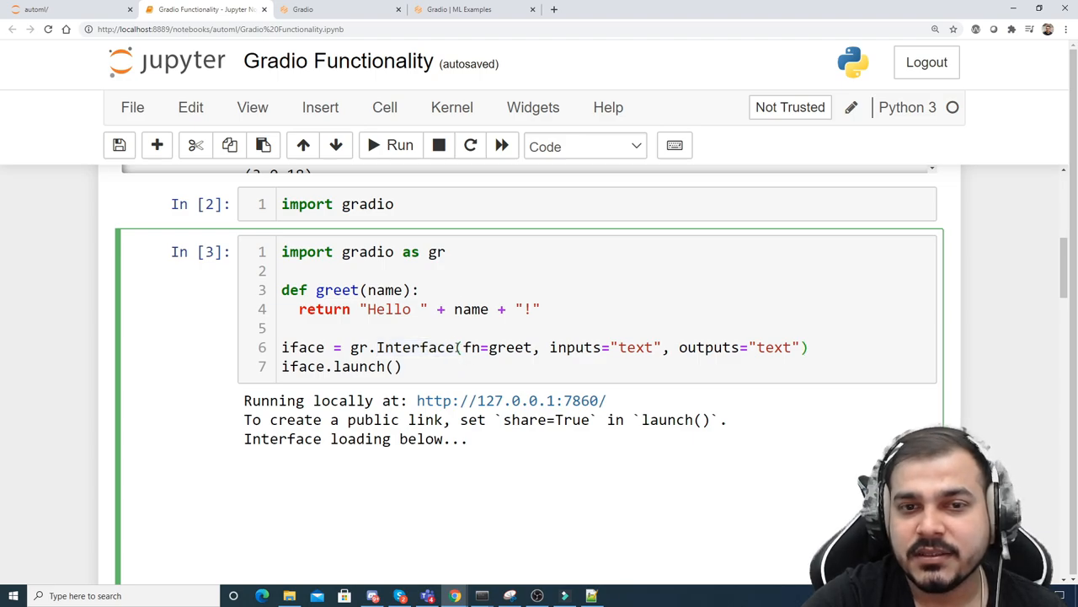
pyautogui.tripleClick(363, 251)
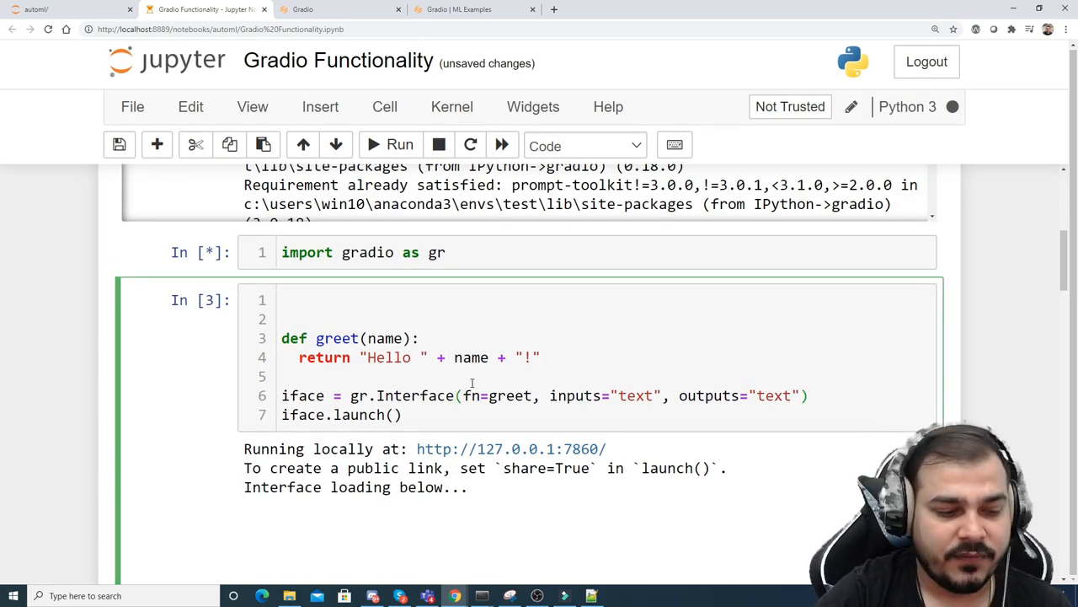
pyautogui.scroll(-3)
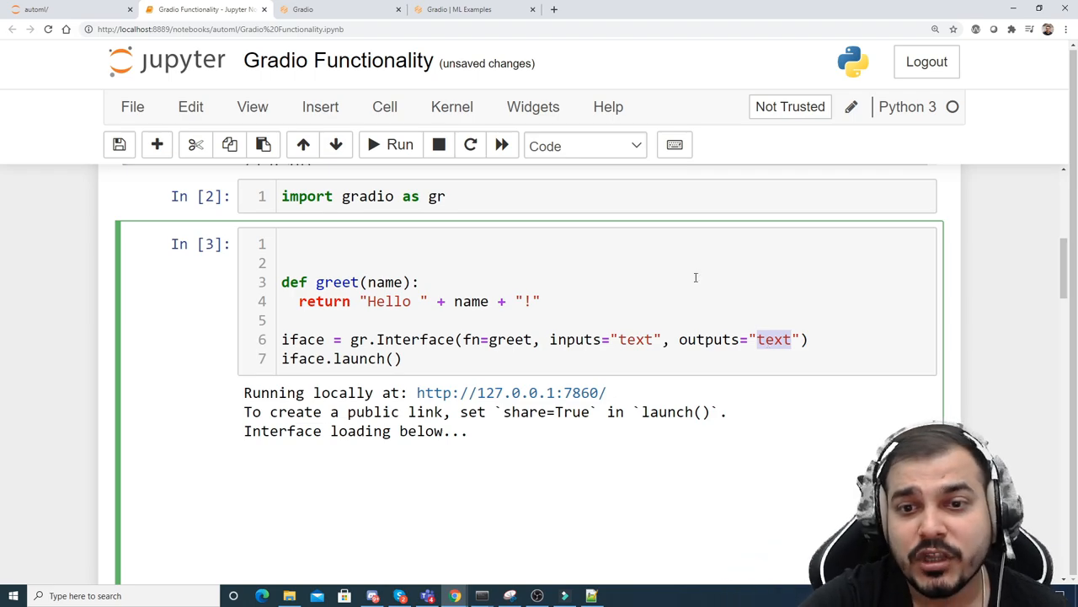
pyautogui.moveTo(412, 348)
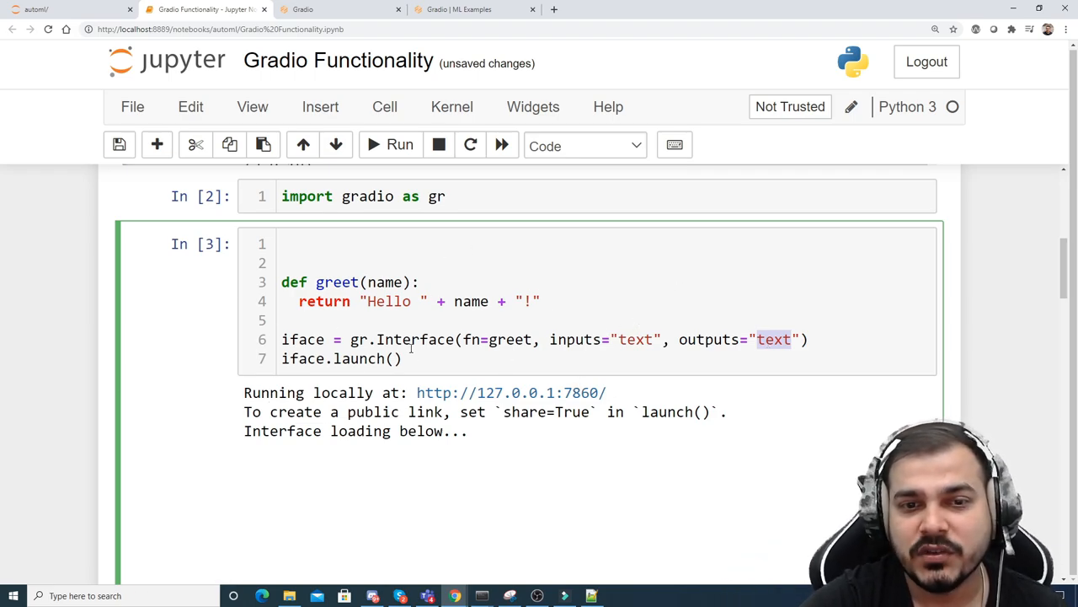
# Step: Rerun the greet cell to render the name-and-output Gradio interface
pyautogui.click(389, 145)
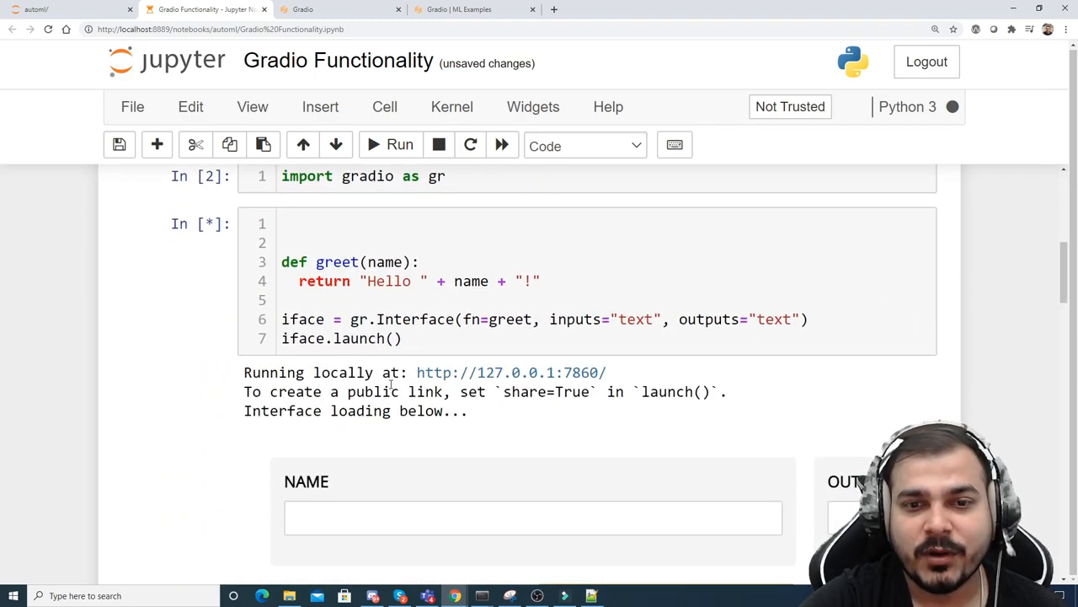
pyautogui.scroll(-3)
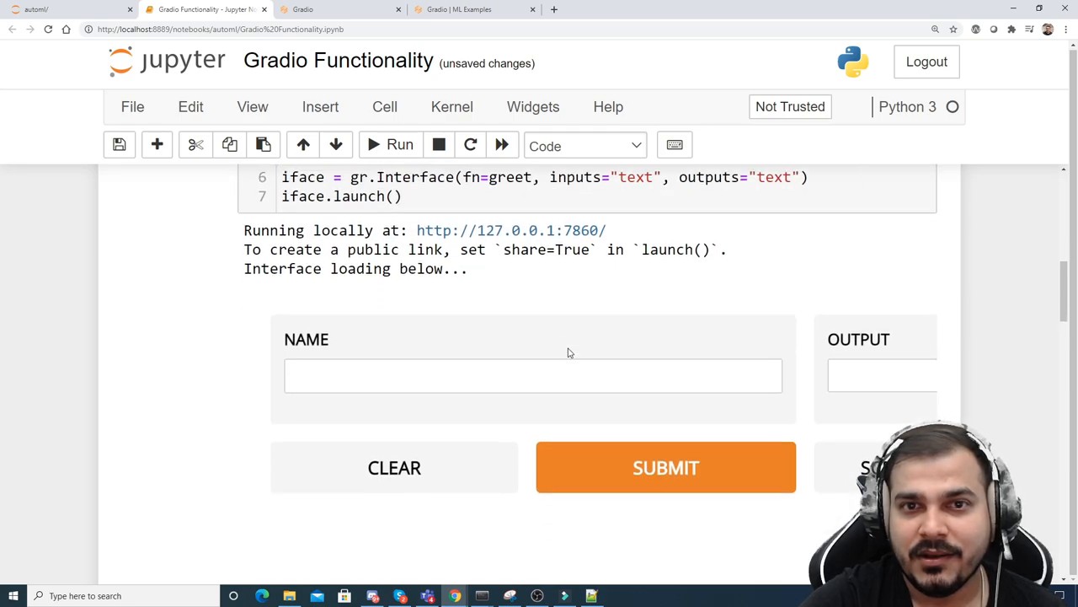
pyautogui.scroll(3)
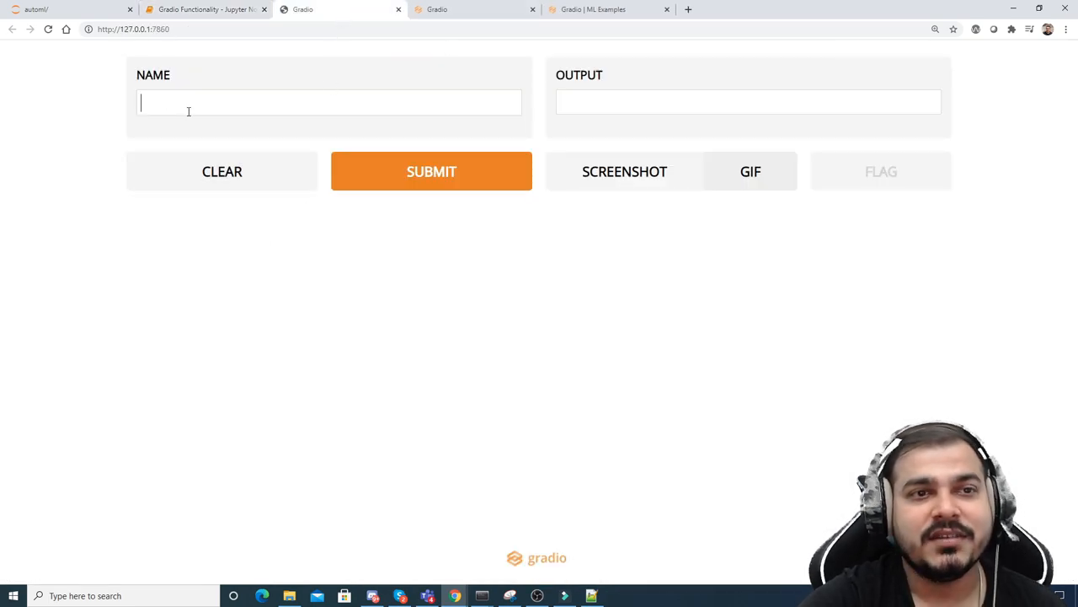
# Step: Submit the name 'Krish' to get 'Hello Krish!', download a screenshot, and return to the notebook
pyautogui.write('Krish')
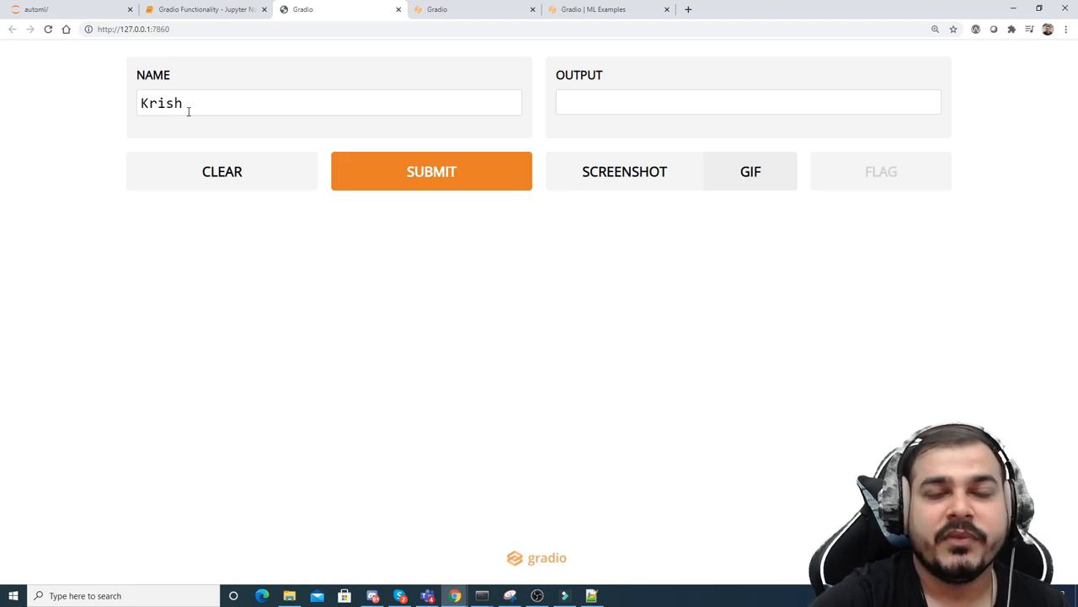
pyautogui.click(431, 172)
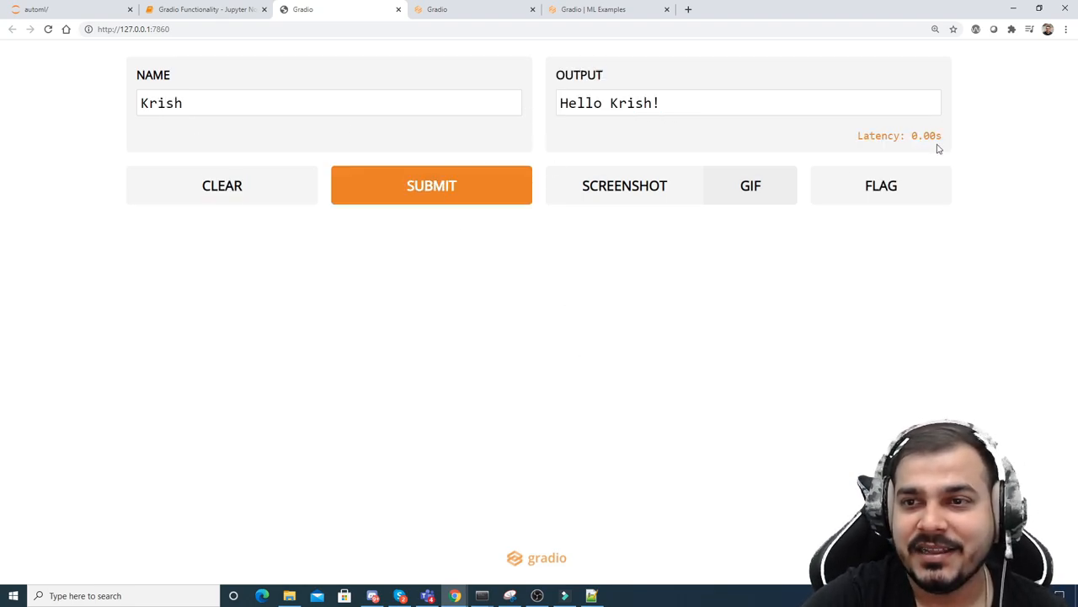
pyautogui.moveTo(933, 153)
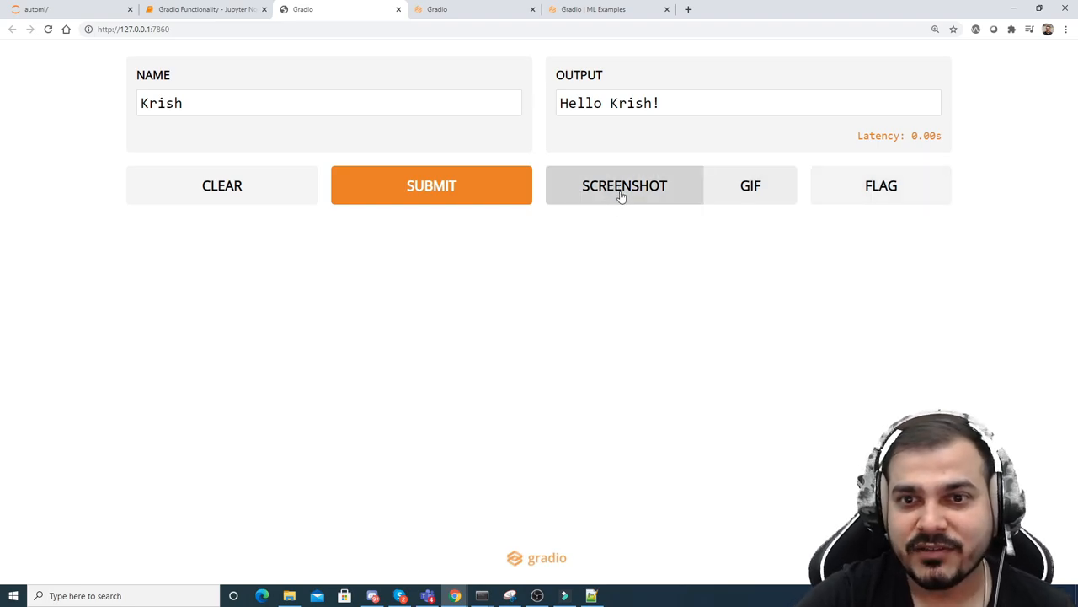
pyautogui.click(624, 185)
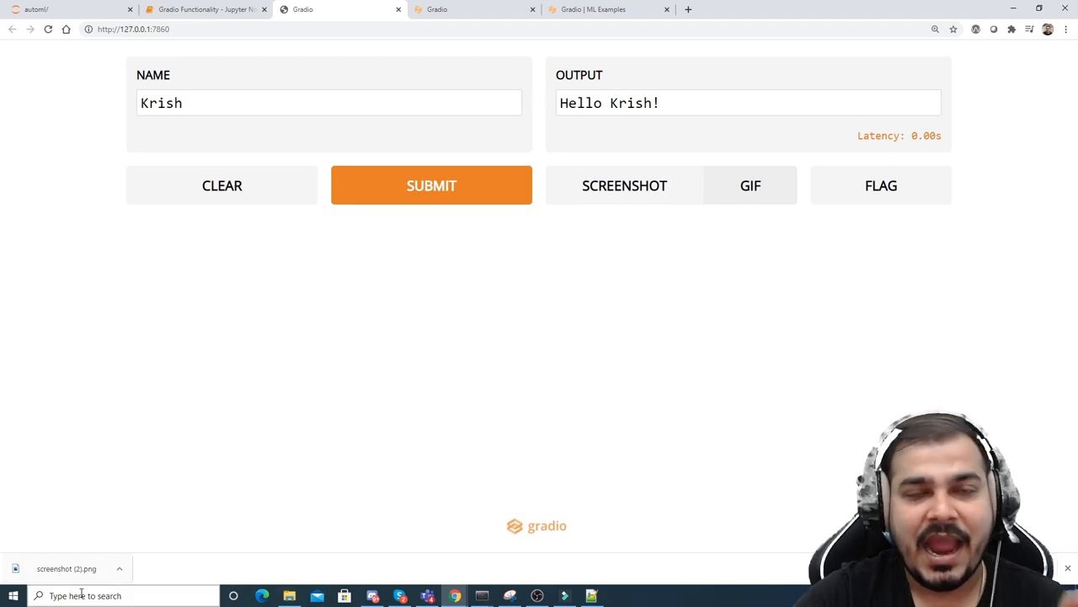
pyautogui.moveTo(975, 189)
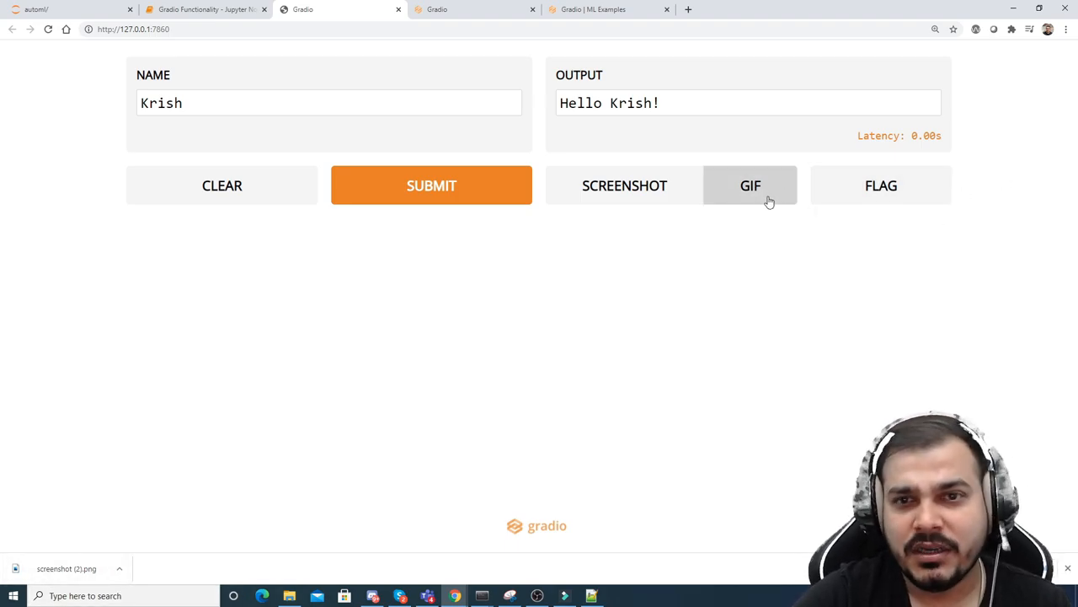
pyautogui.click(206, 10)
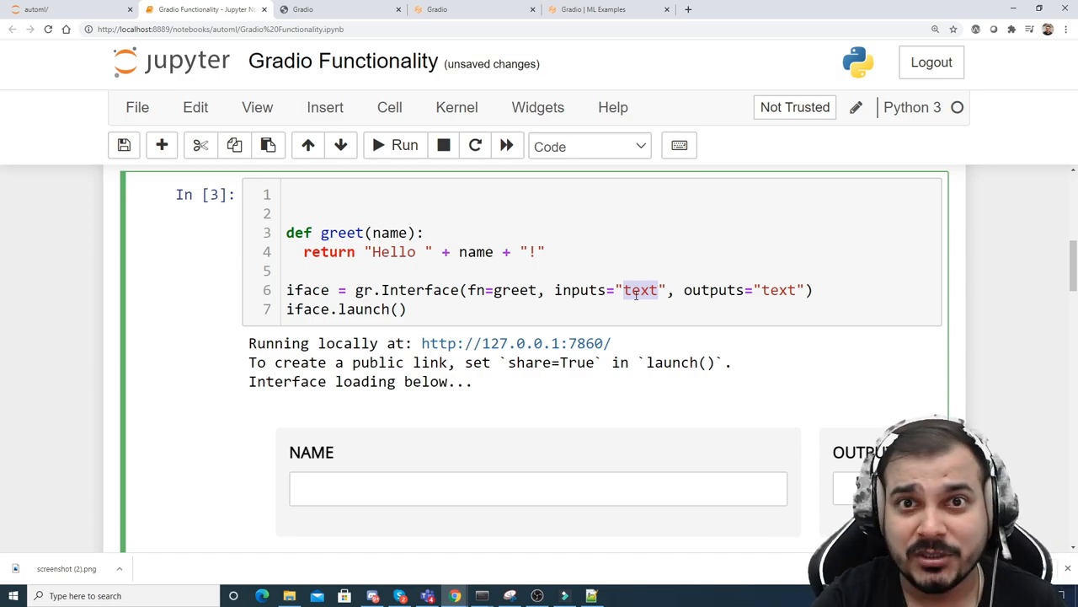
# Step: Add a cell with 'import tensorflow as tf' and 'print(tf.__version__)', showing 2.2.0
pyautogui.scroll(-3)
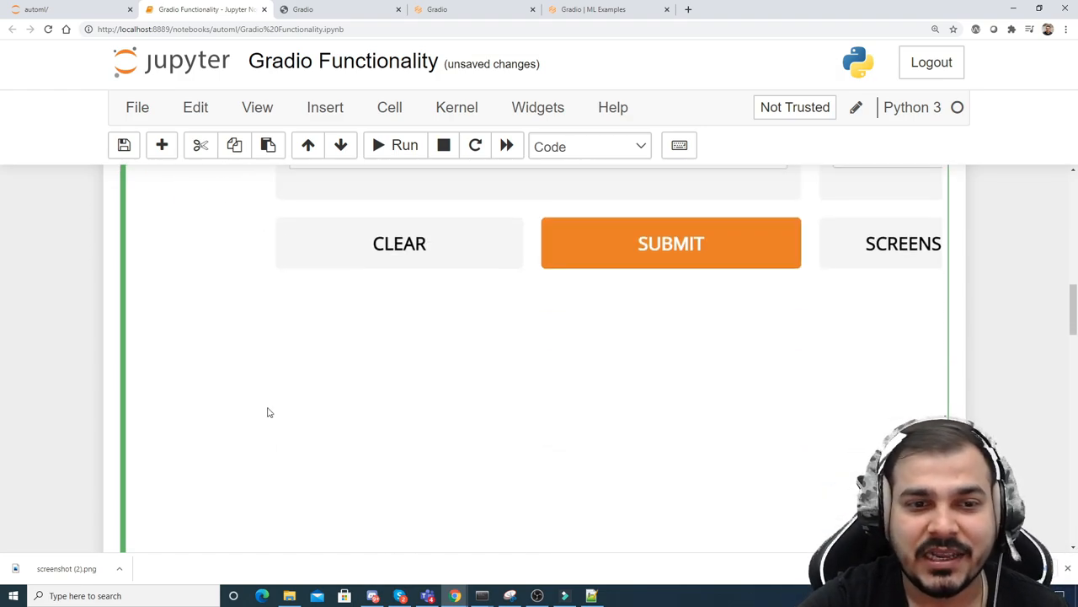
pyautogui.scroll(3)
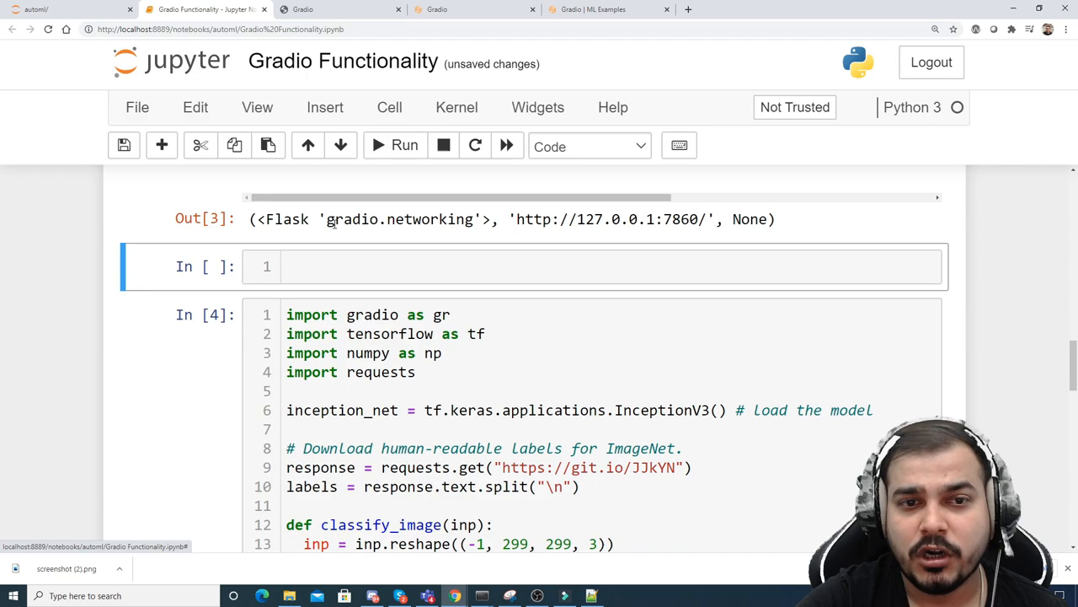
pyautogui.write('import')
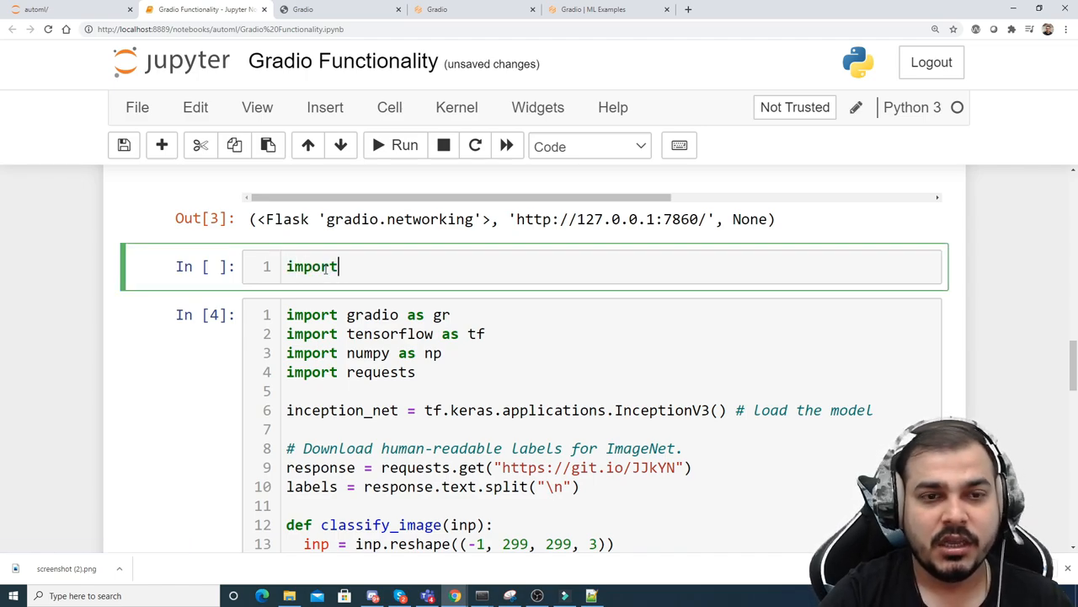
pyautogui.write('tensor')
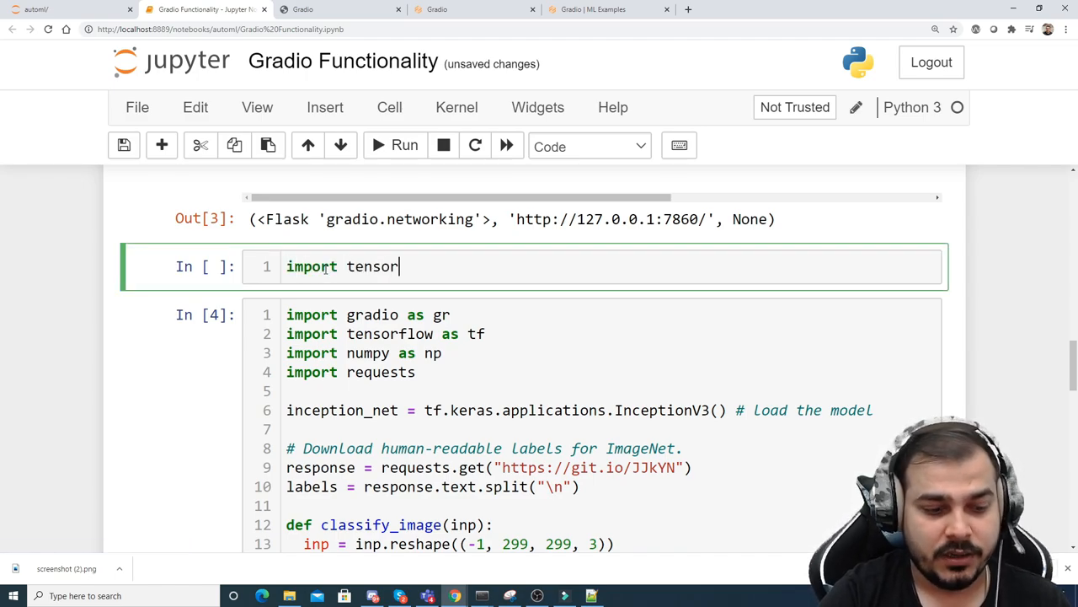
pyautogui.write('flow as tf')
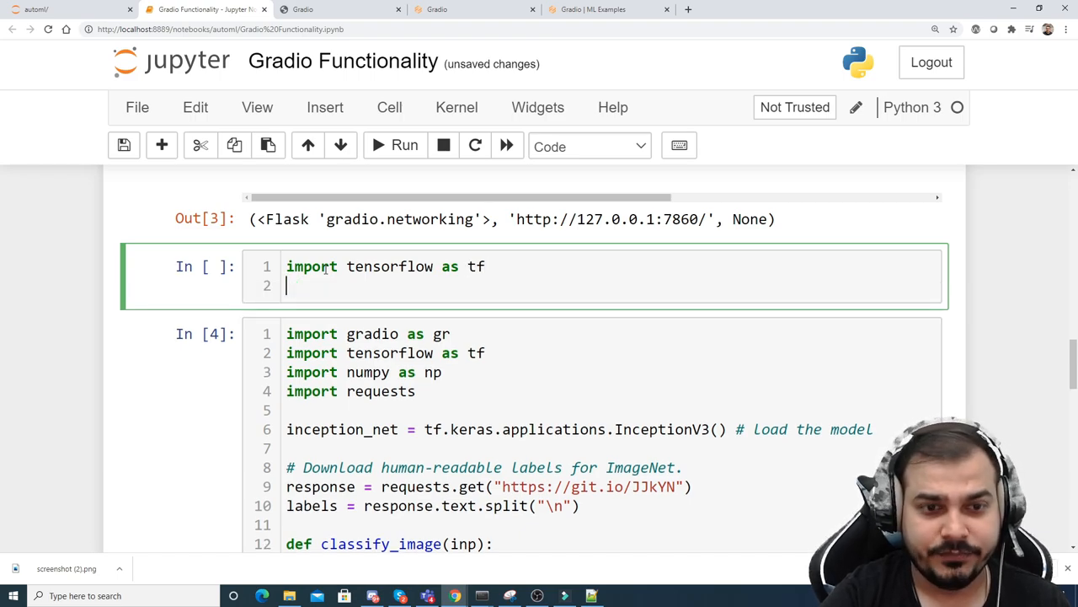
pyautogui.write('pro')
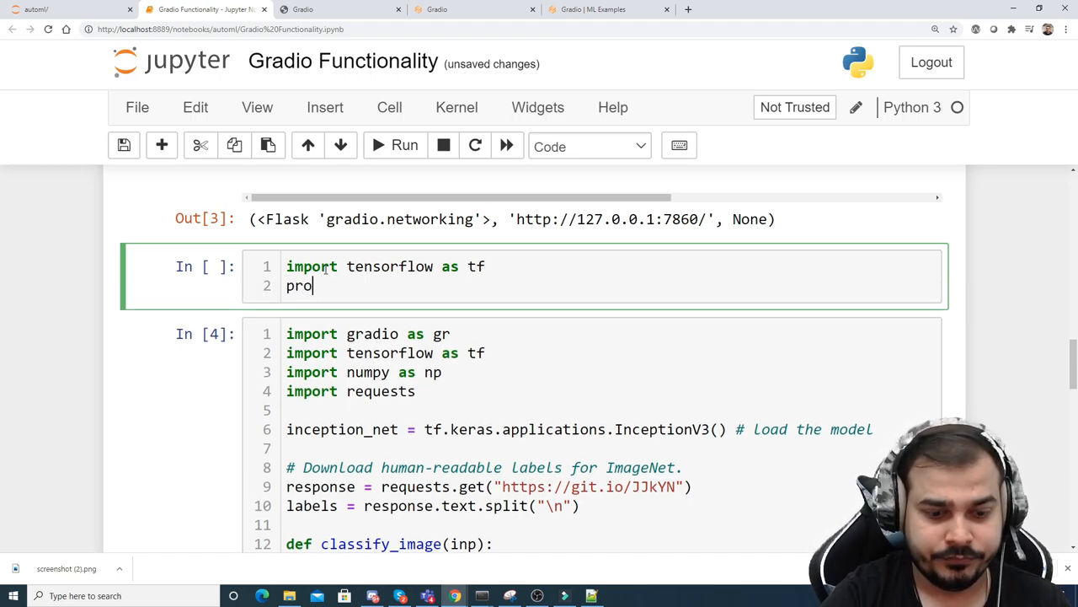
pyautogui.write('int()')
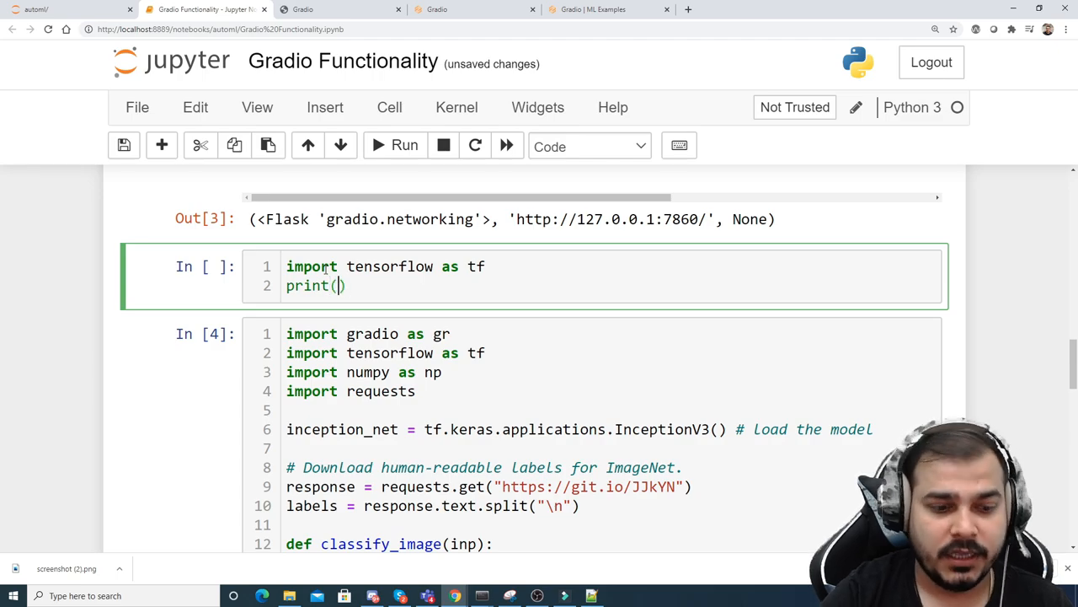
pyautogui.write('tf.__version__')
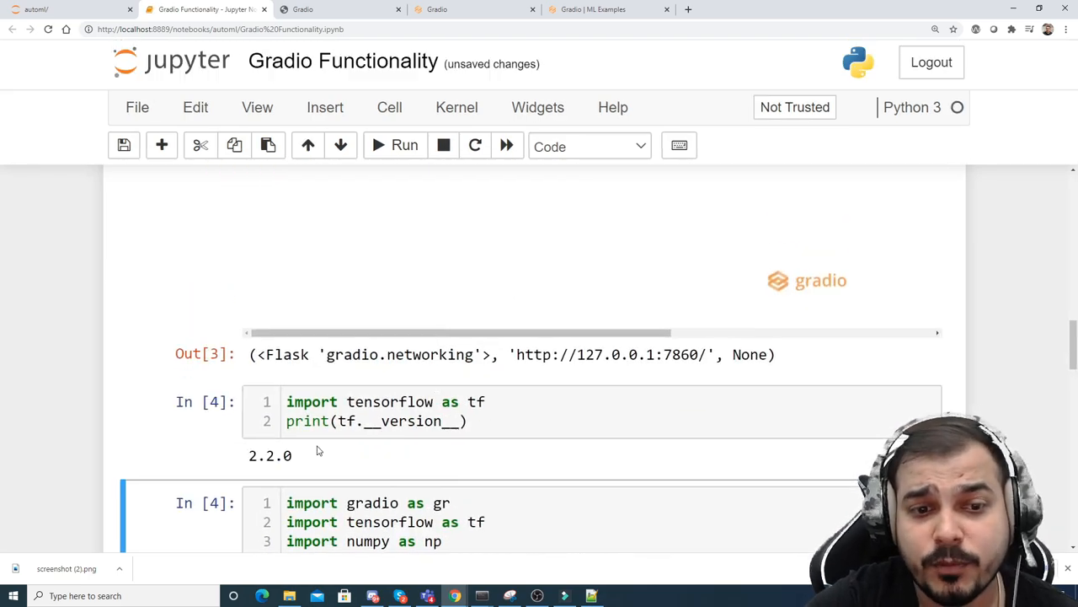
# Step: Scroll through the InceptionV3 classifier cell and open a new blank browser tab
pyautogui.scroll(-3)
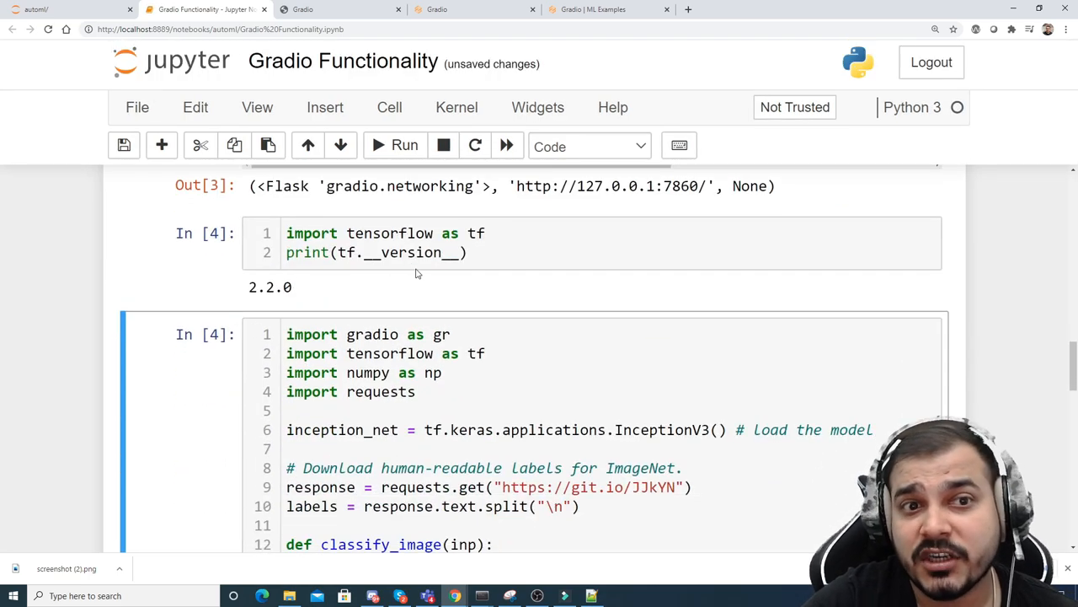
pyautogui.scroll(-3)
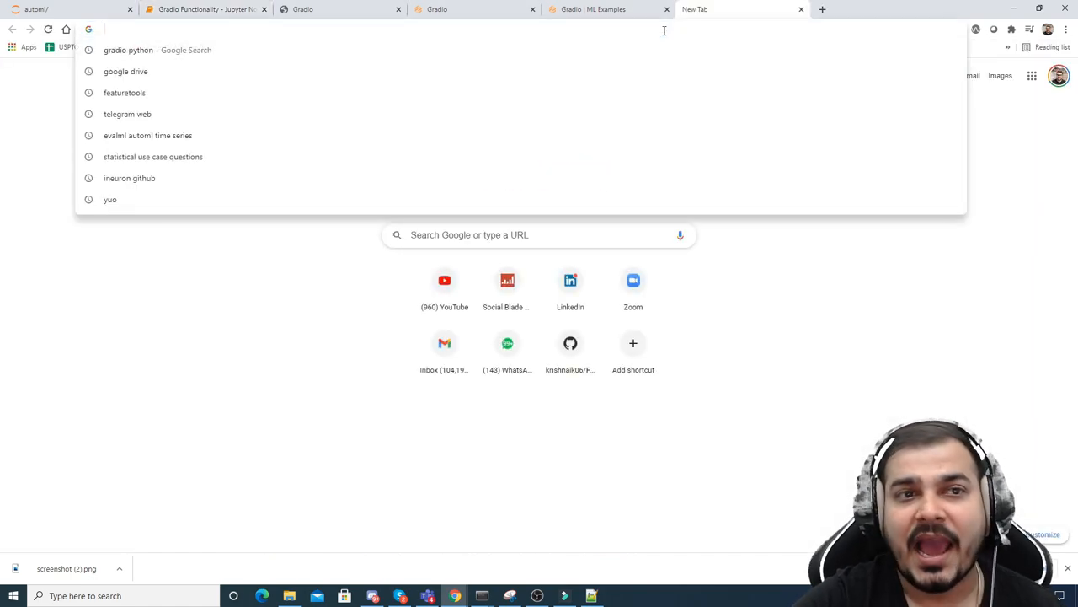
# Step: Load the raw ImageNet labels.txt file in the new tab and compare it with the notebook
pyautogui.press('Return')
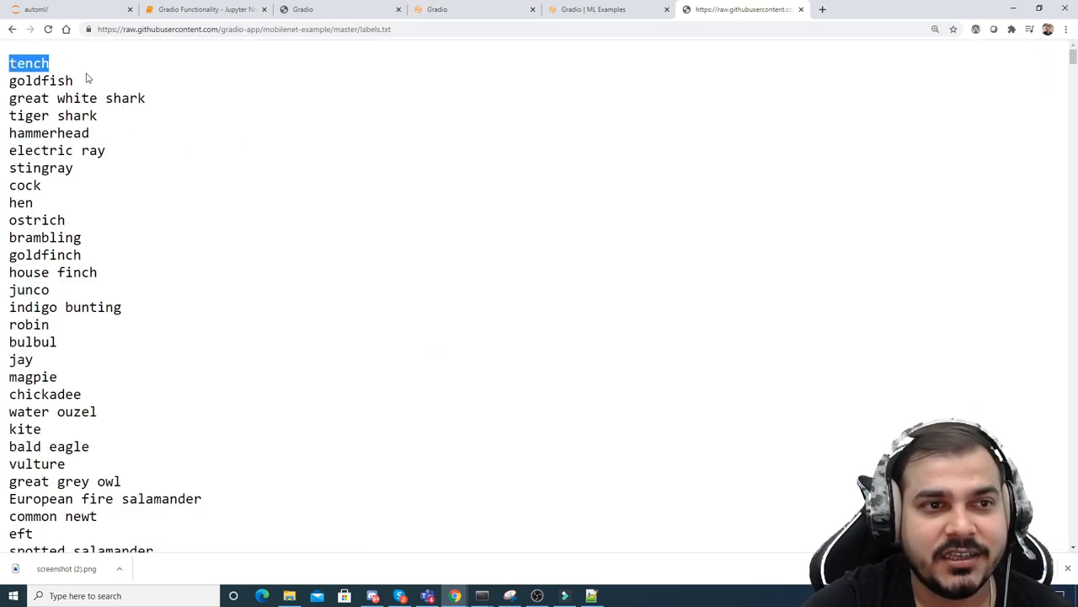
pyautogui.doubleClick(76, 97)
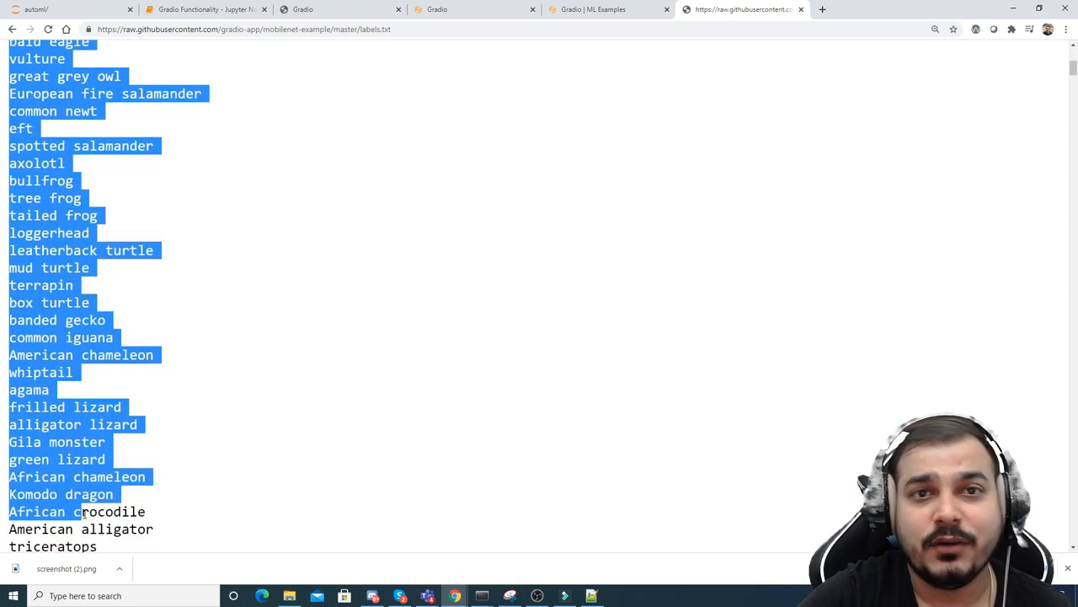
pyautogui.moveTo(203, 365)
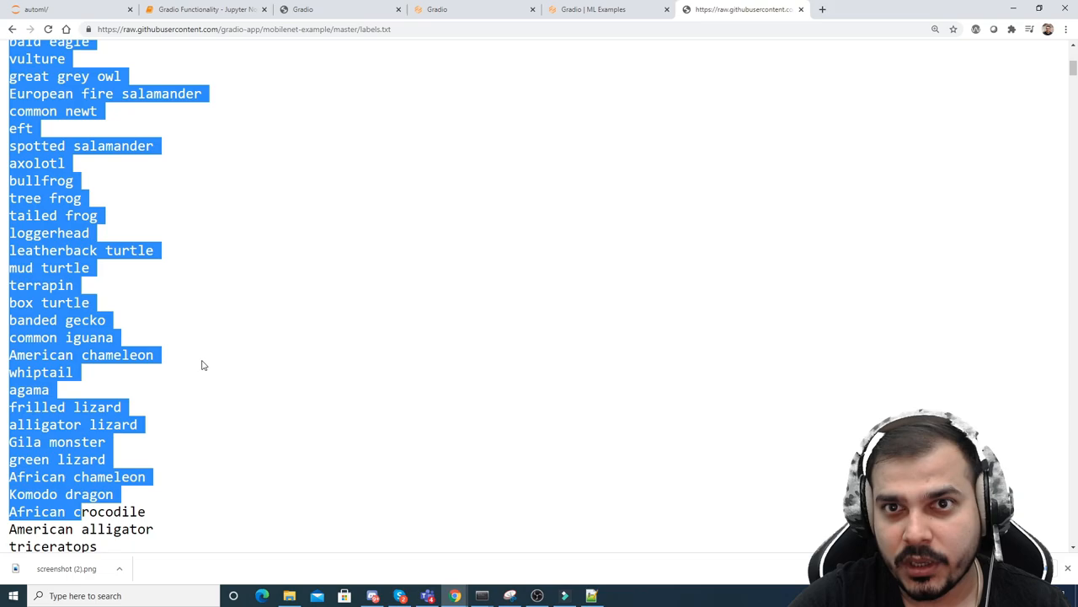
pyautogui.click(202, 9)
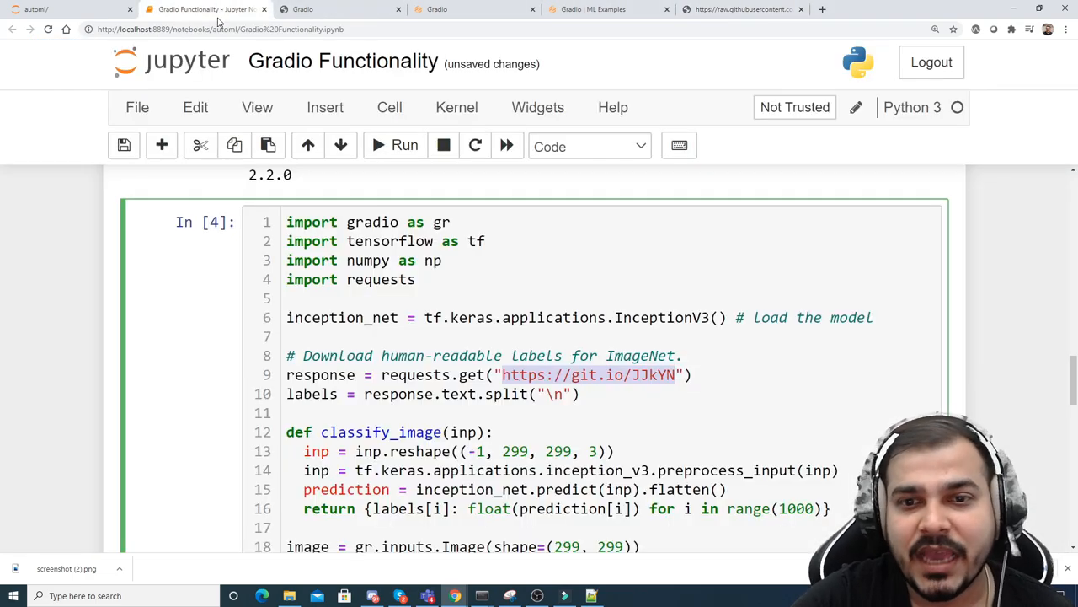
pyautogui.scroll(-3)
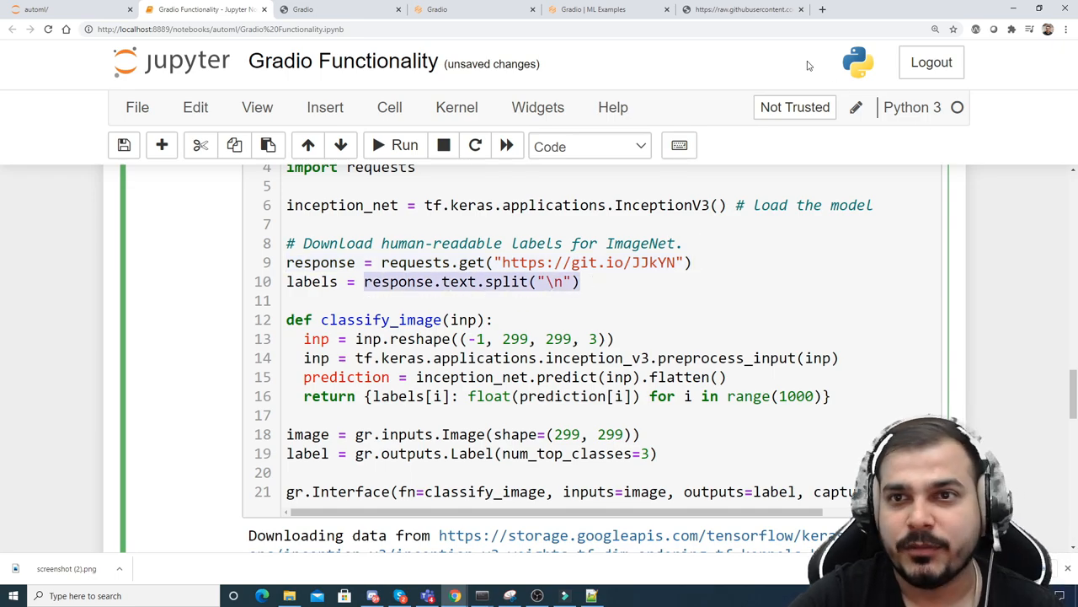
pyautogui.click(741, 9)
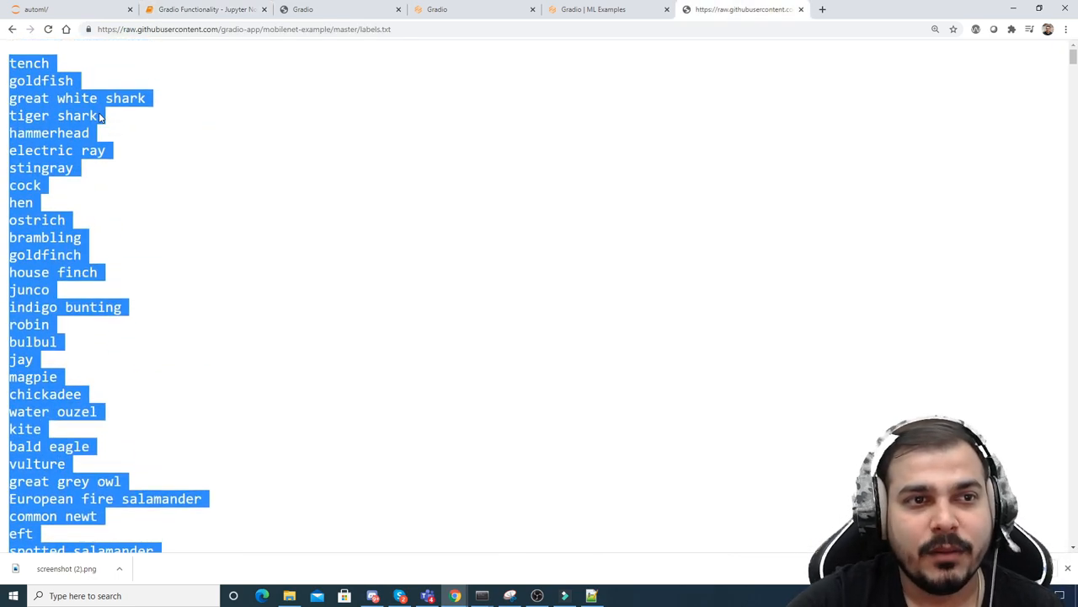
pyautogui.click(202, 9)
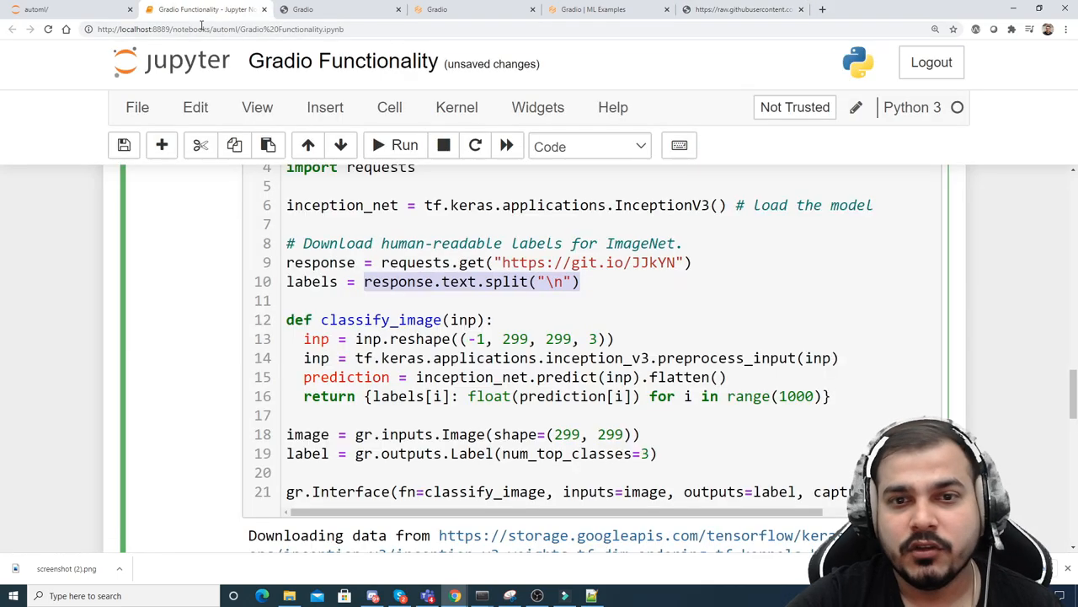
# Step: Review the classifier code, scrolling line 21 horizontally, then bring the Gradio homepage forward
pyautogui.scroll(-3)
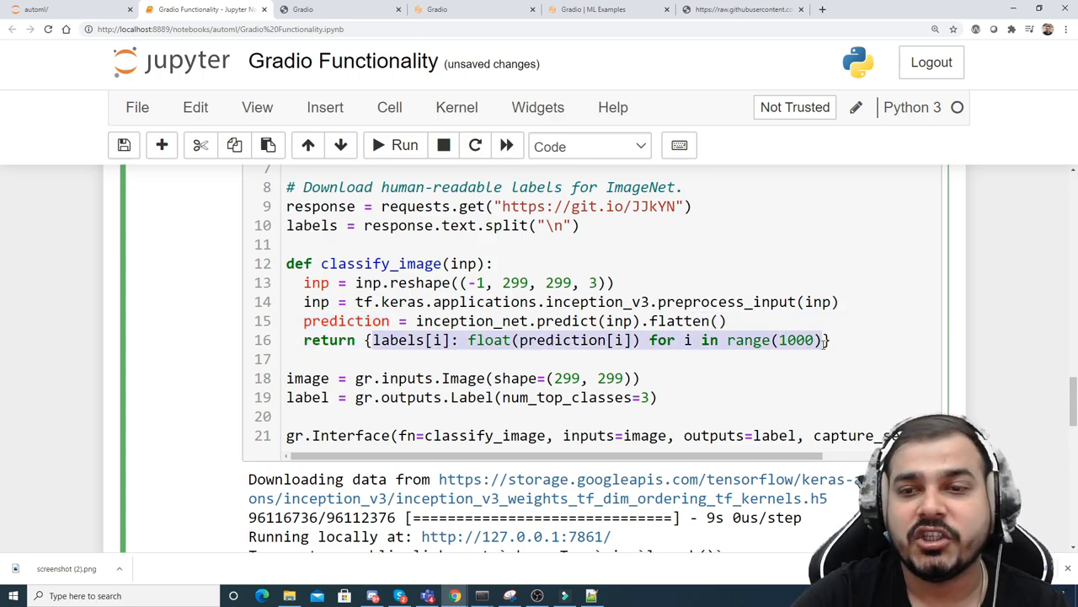
pyautogui.scroll(-3)
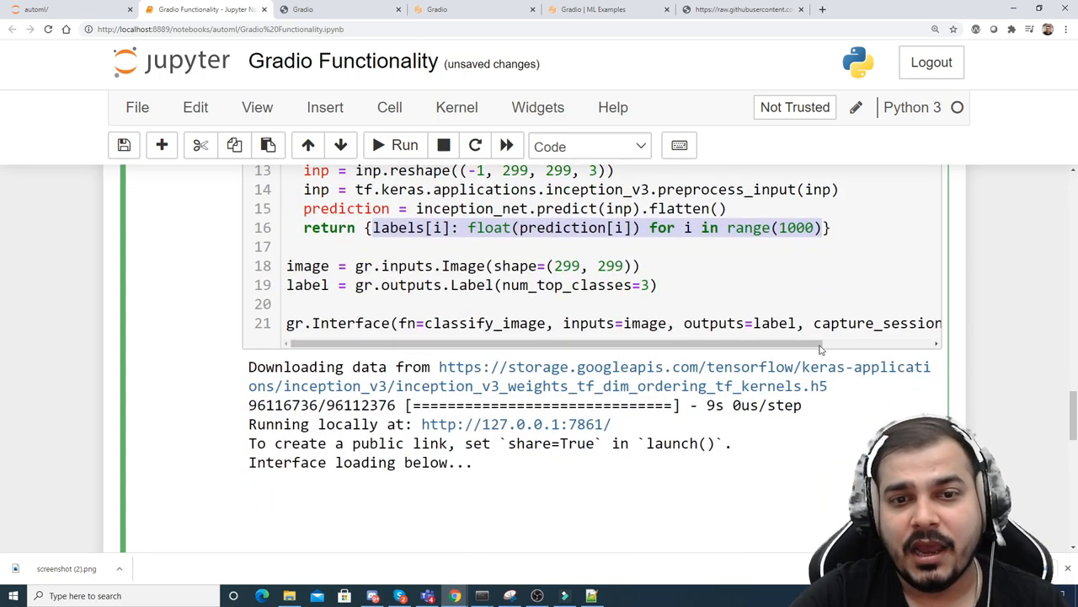
pyautogui.scroll(3)
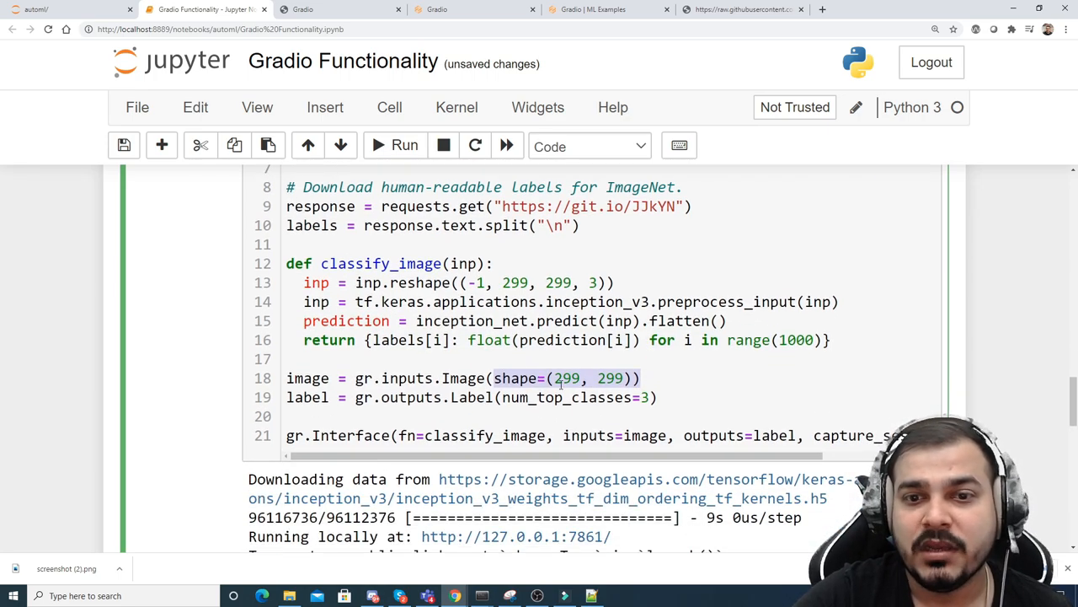
pyautogui.scroll(-3)
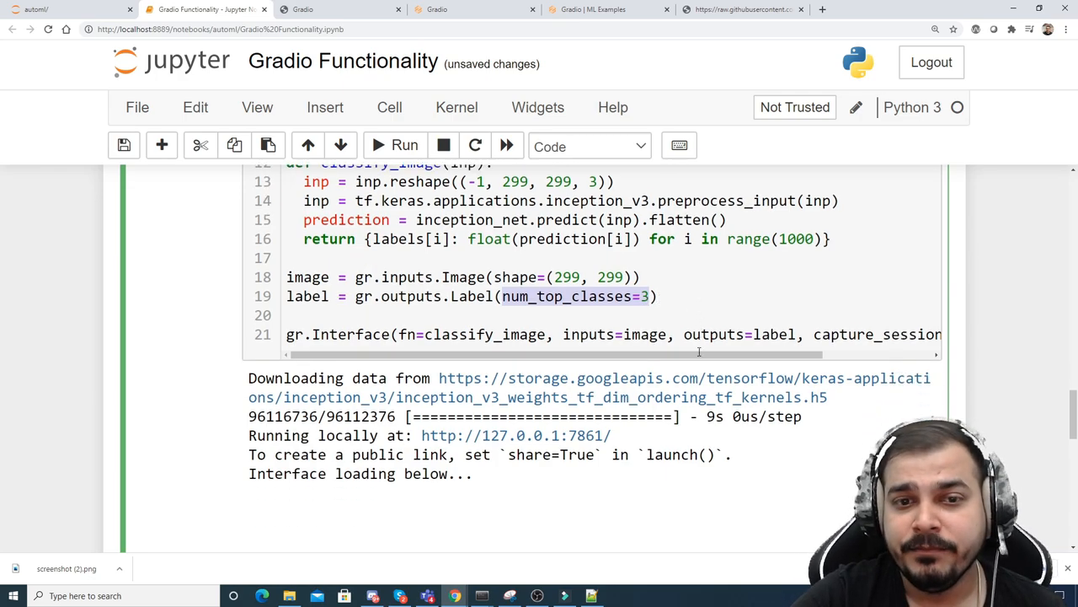
pyautogui.scroll(3)
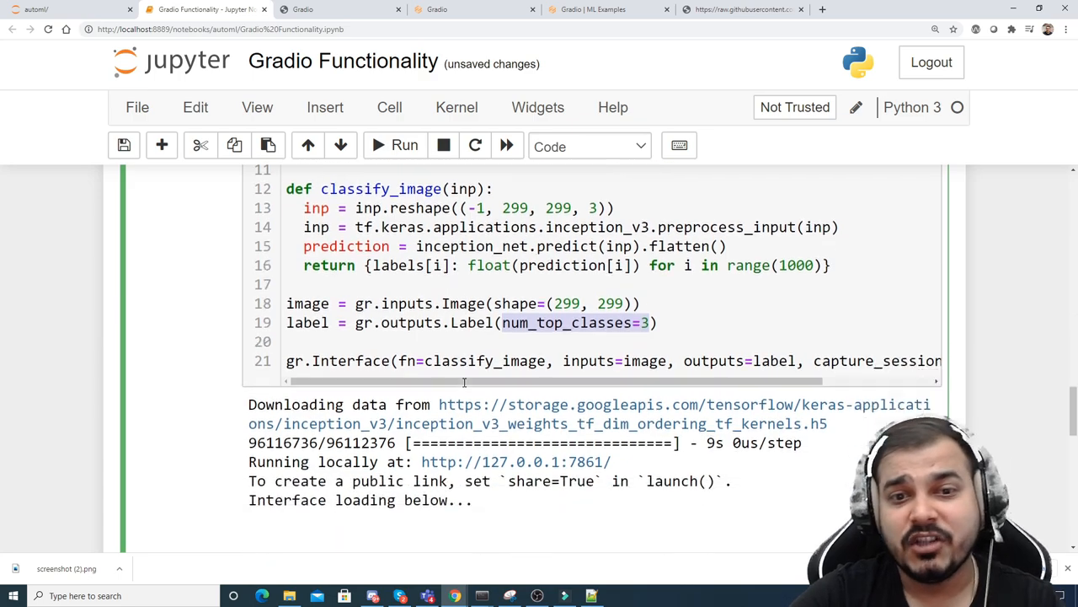
pyautogui.scroll(3)
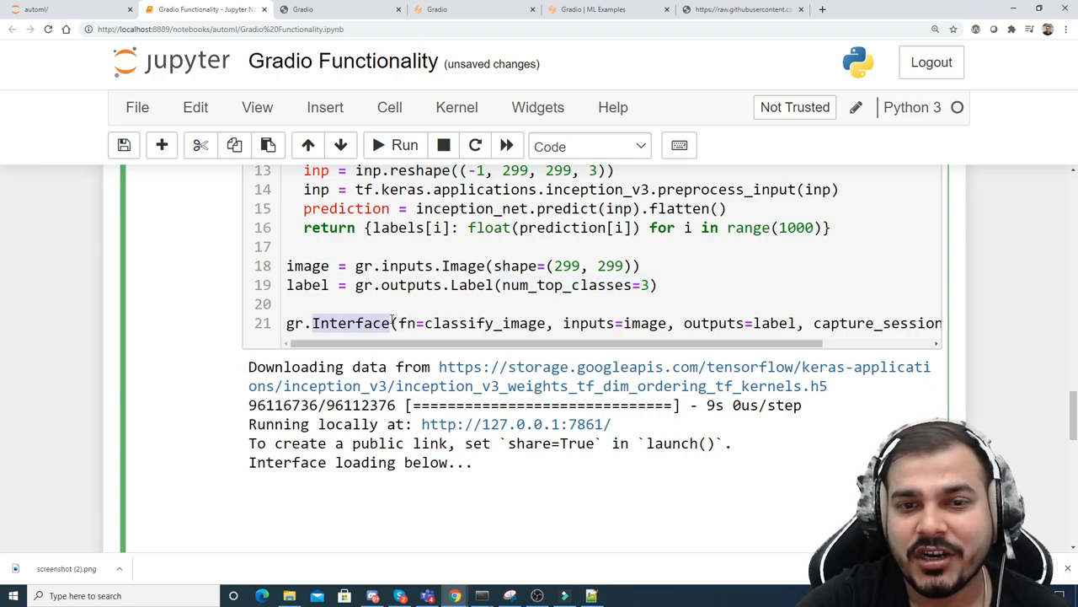
pyautogui.hscroll(3)
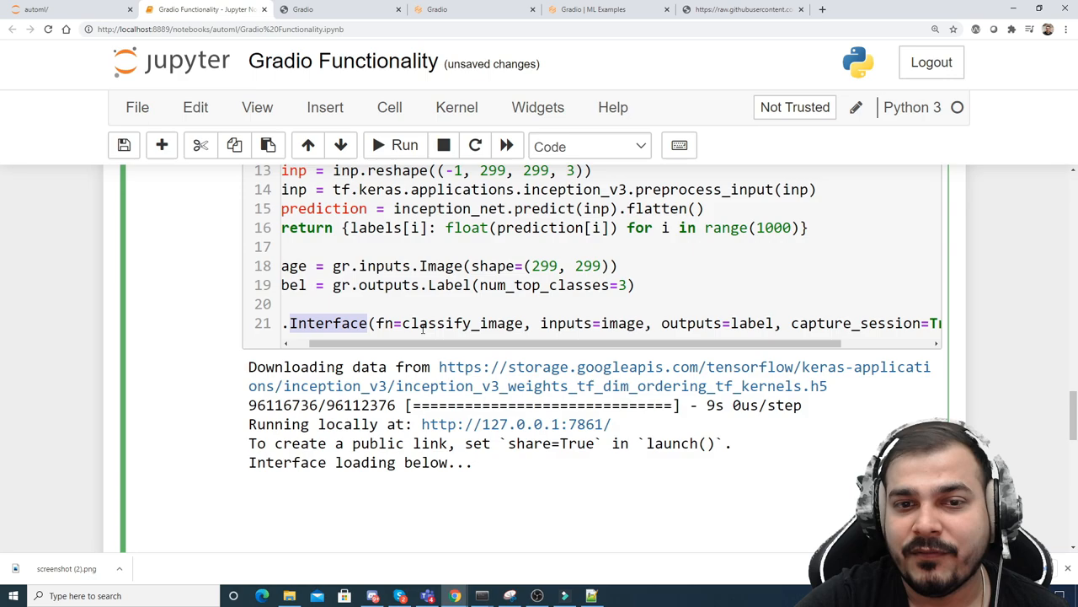
pyautogui.hscroll(3)
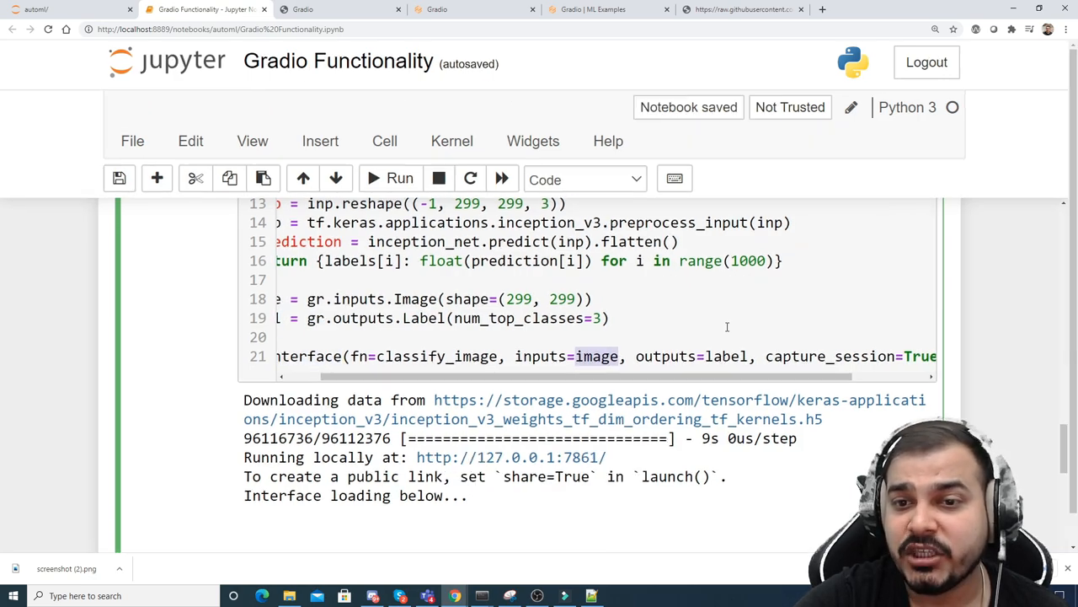
pyautogui.hscroll(3)
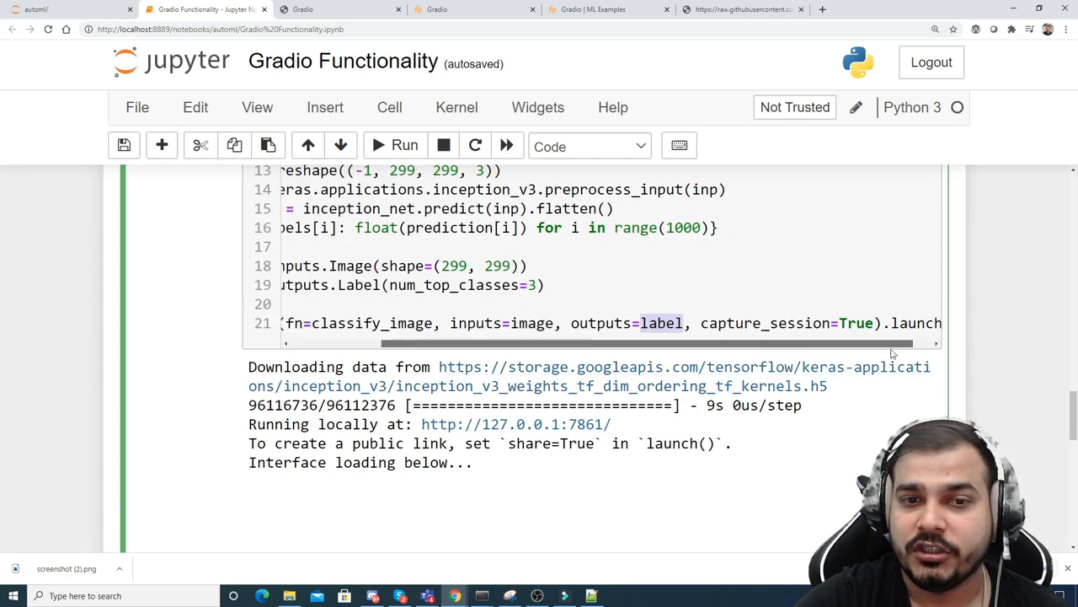
pyautogui.scroll(3)
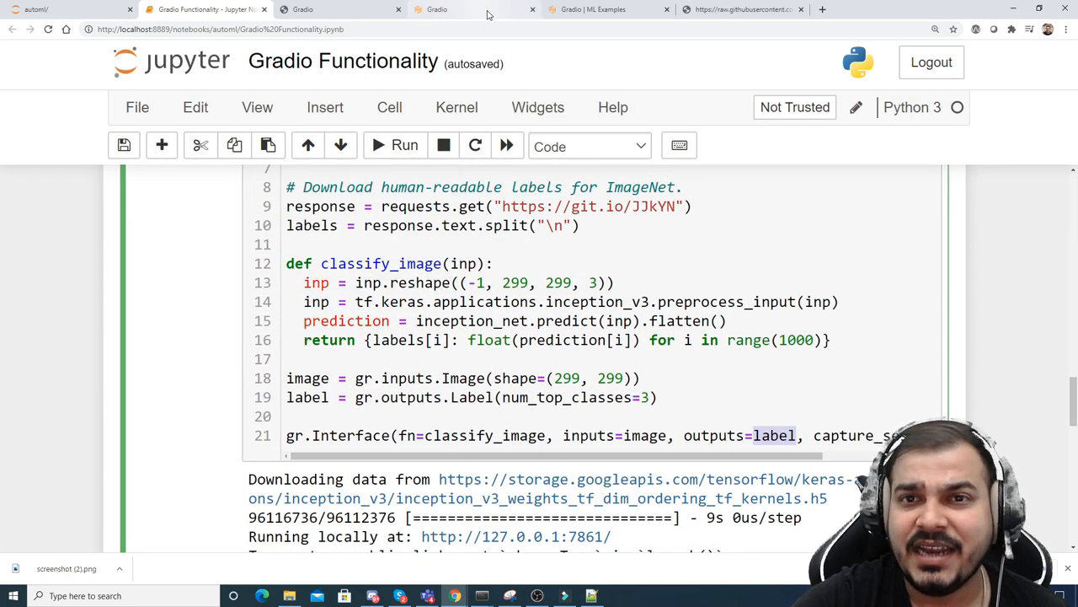
pyautogui.click(461, 9)
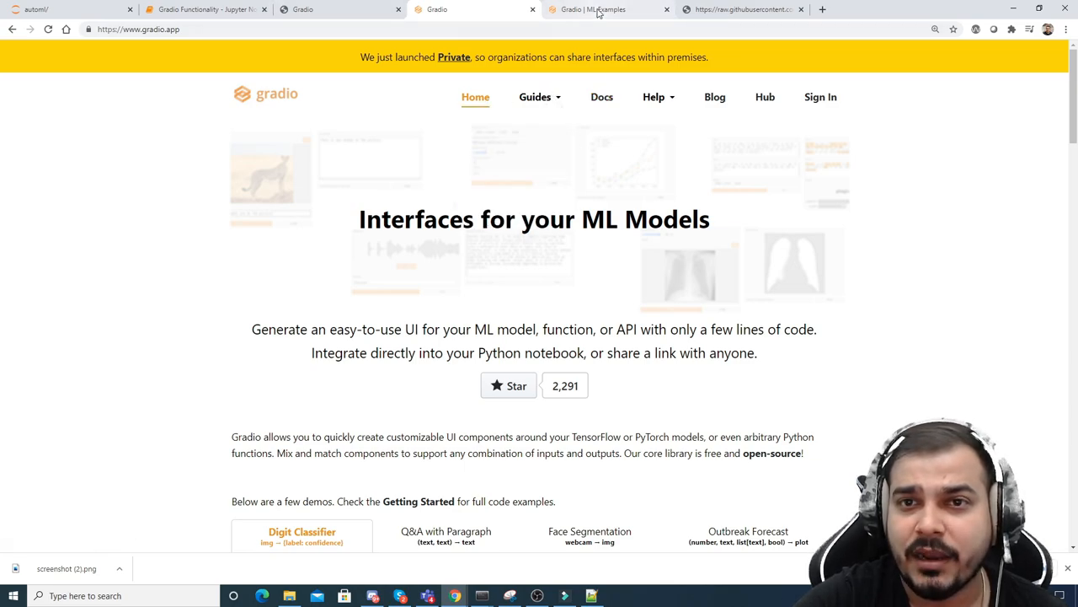
# Step: Review the Inception Net example on Gradio's ML Examples page, then return to the notebook
pyautogui.click(594, 10)
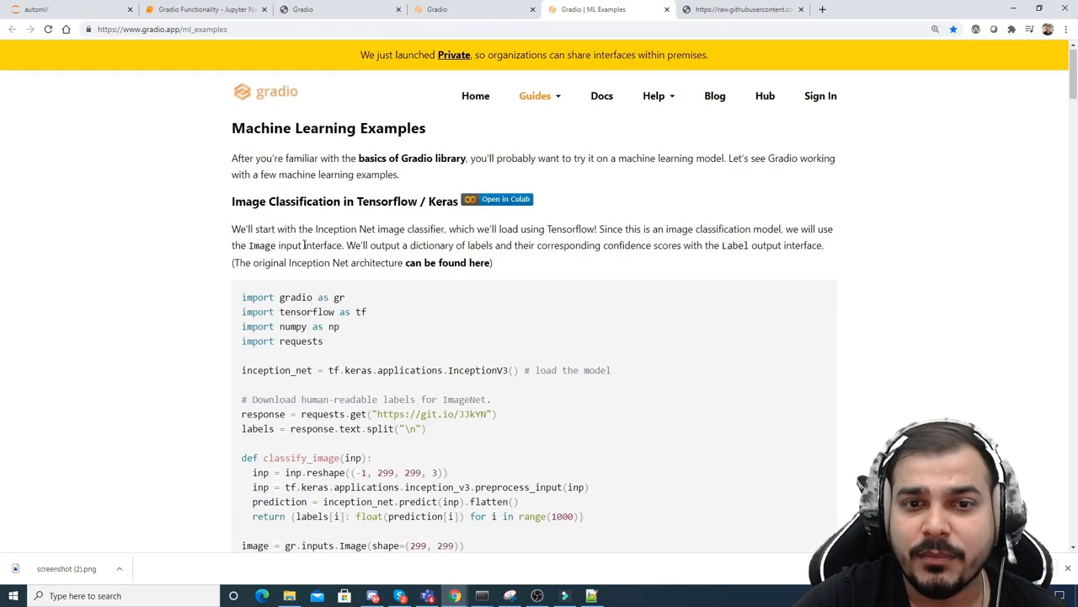
pyautogui.scroll(-3)
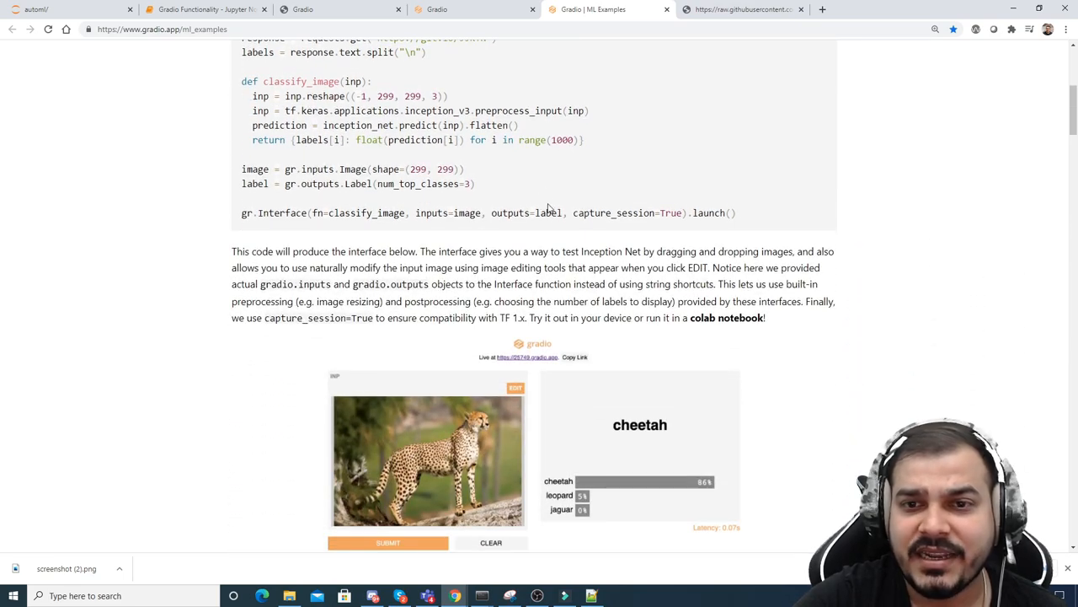
pyautogui.scroll(3)
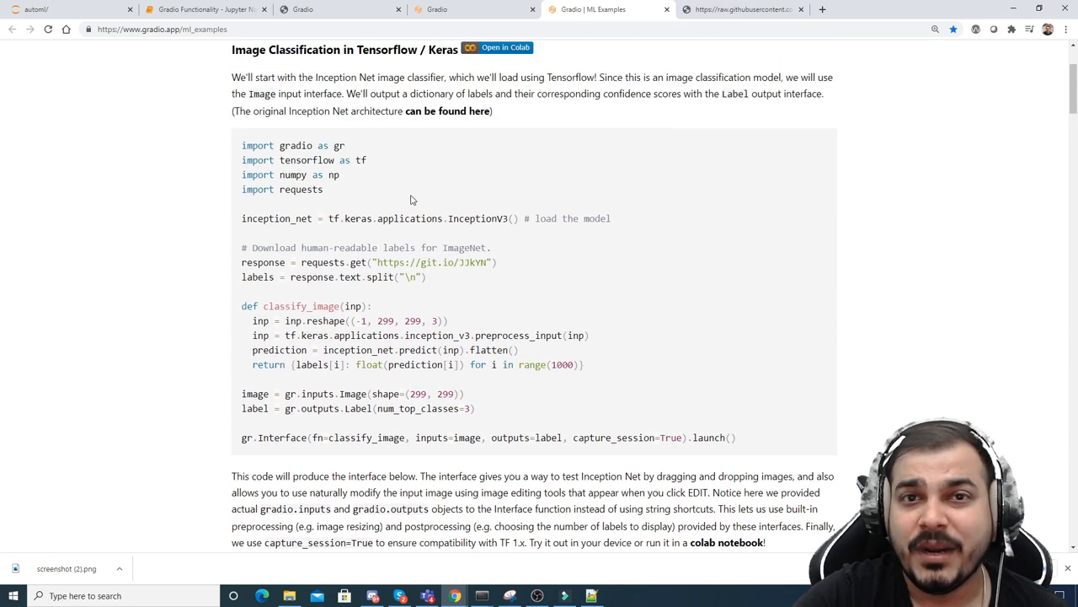
pyautogui.moveTo(498, 48)
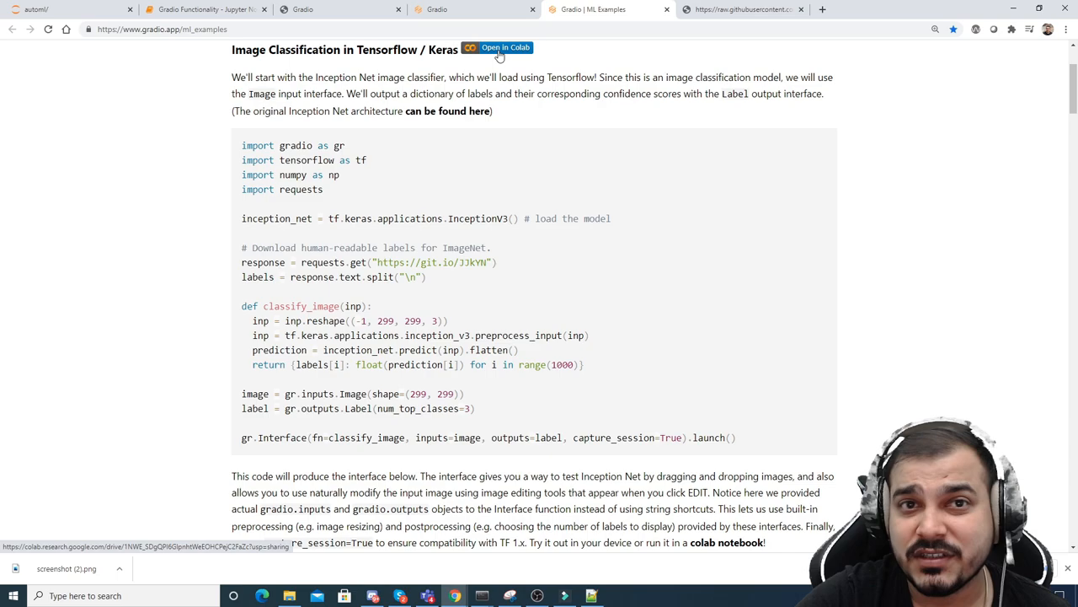
pyautogui.click(207, 9)
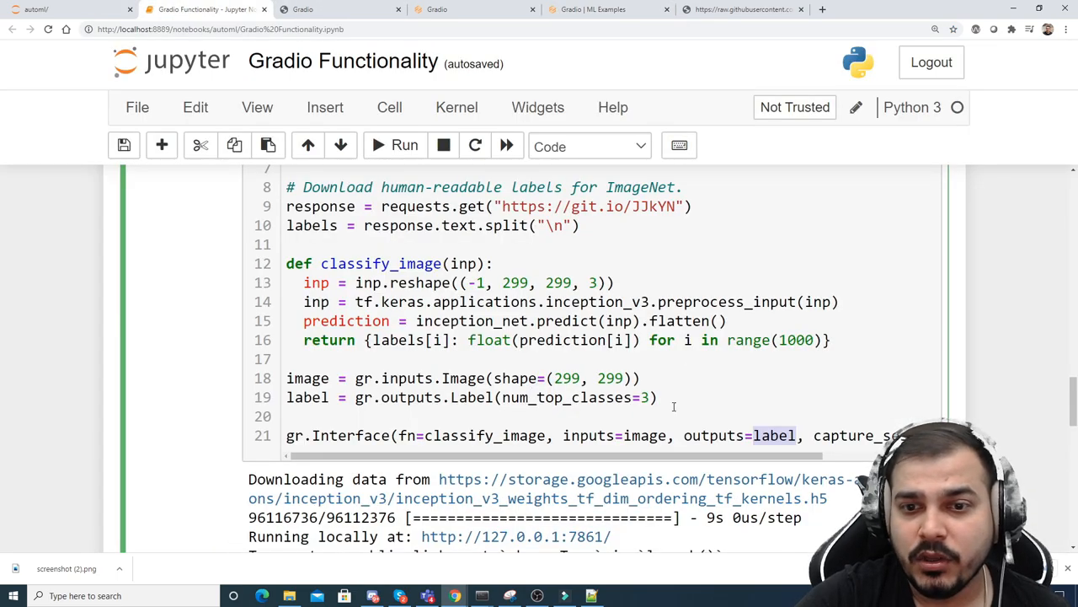
# Step: Review the classifier code, highlighting the 299 by 299 image input shape
pyautogui.scroll(3)
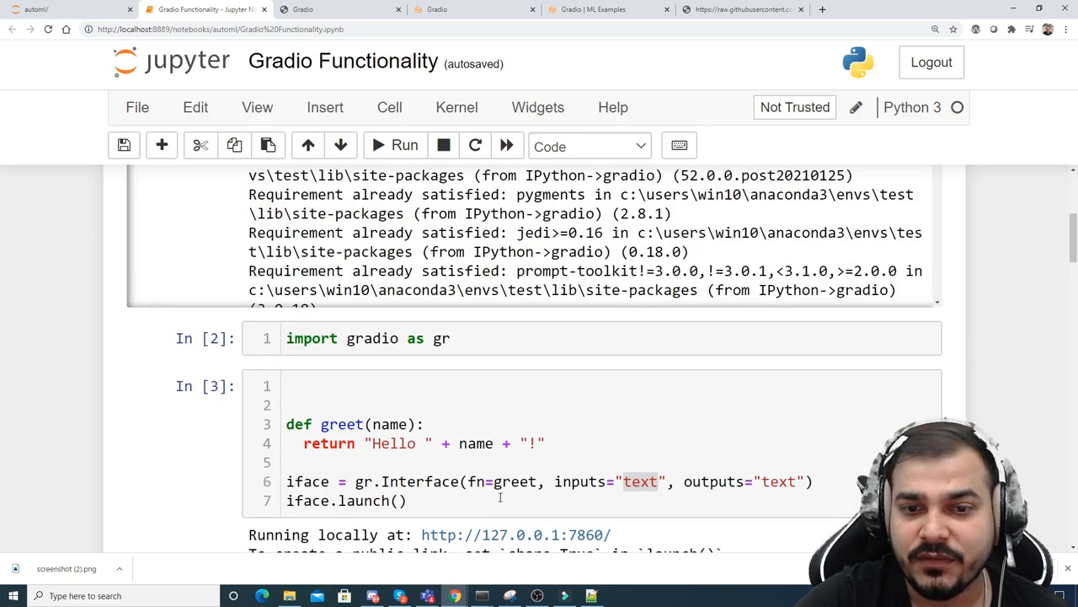
pyautogui.scroll(-3)
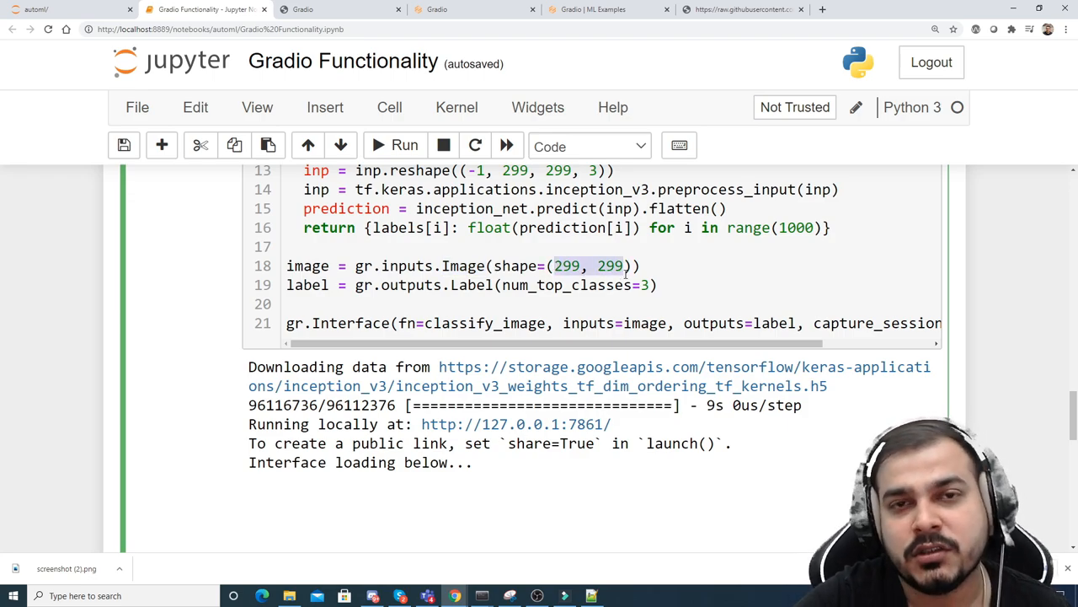
pyautogui.doubleClick(471, 285)
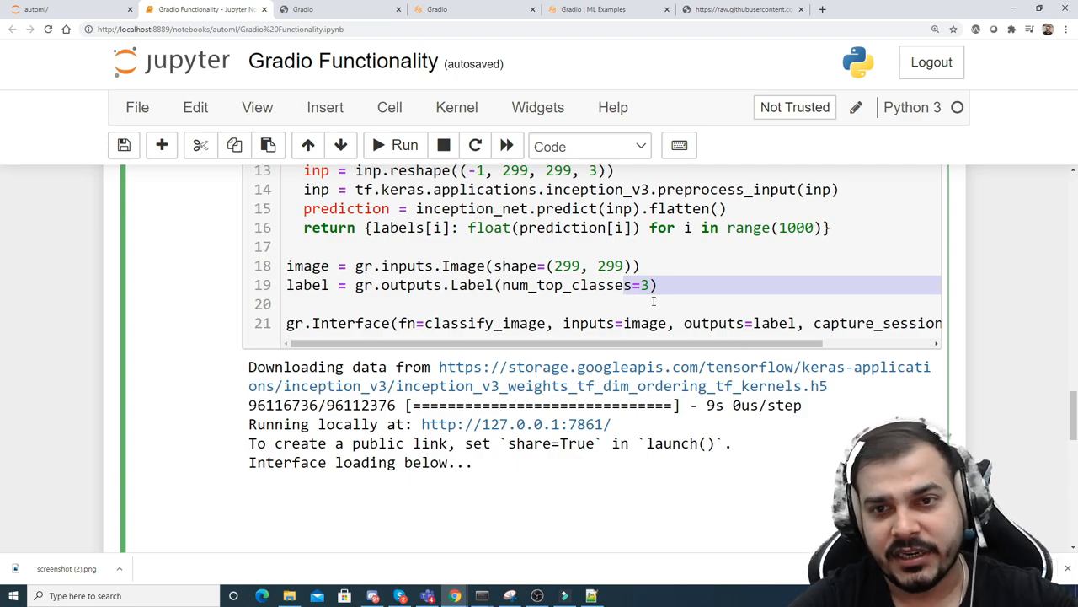
pyautogui.hscroll(3)
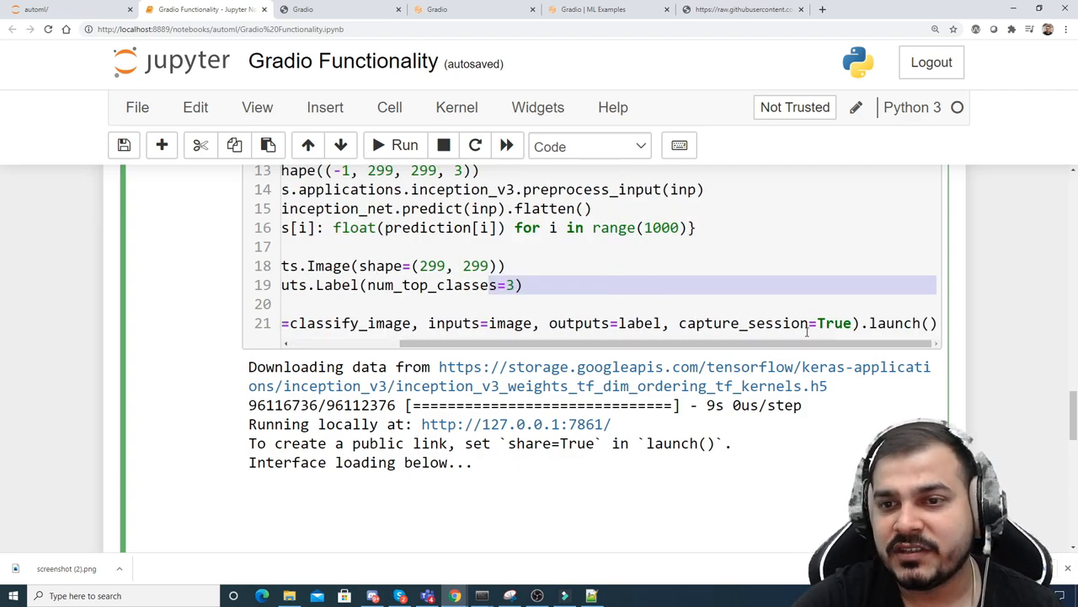
pyautogui.hscroll(-3)
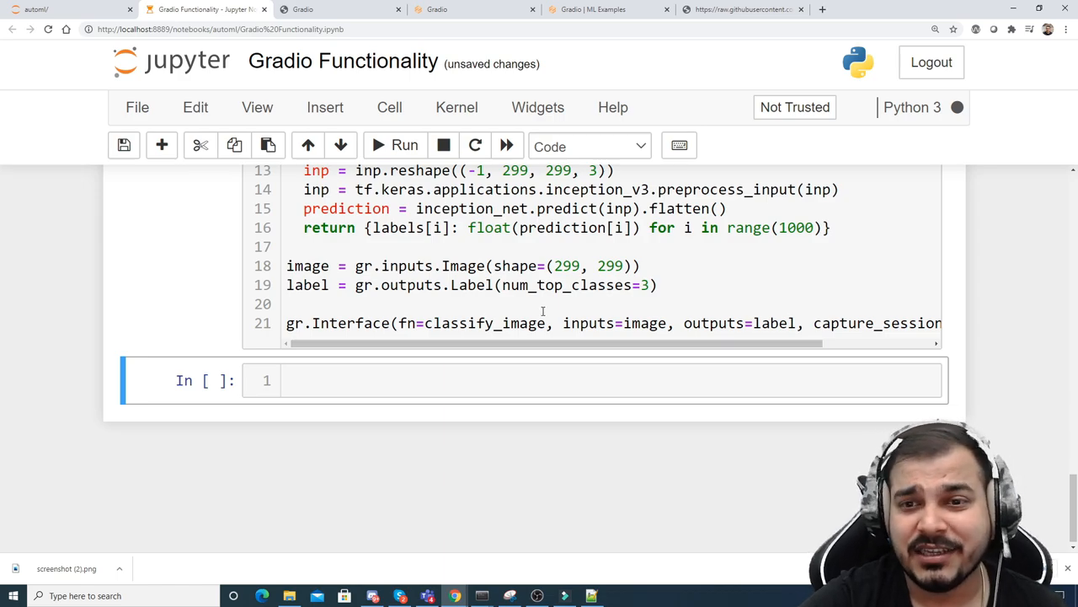
# Step: Click into the running classifier cell and scroll up toward the earlier greet demo
pyautogui.click(404, 145)
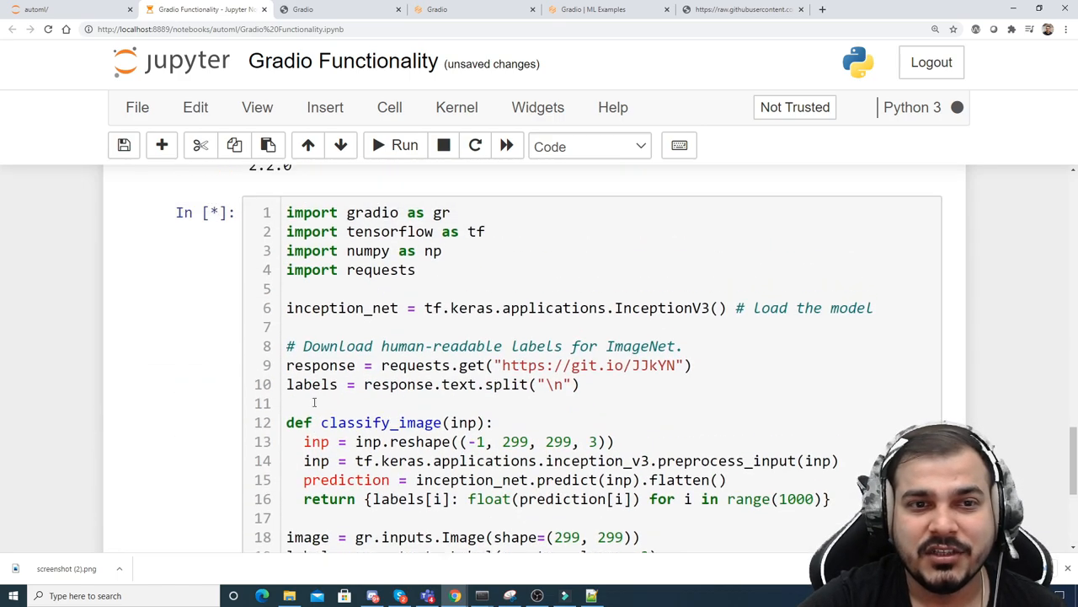
pyautogui.scroll(3)
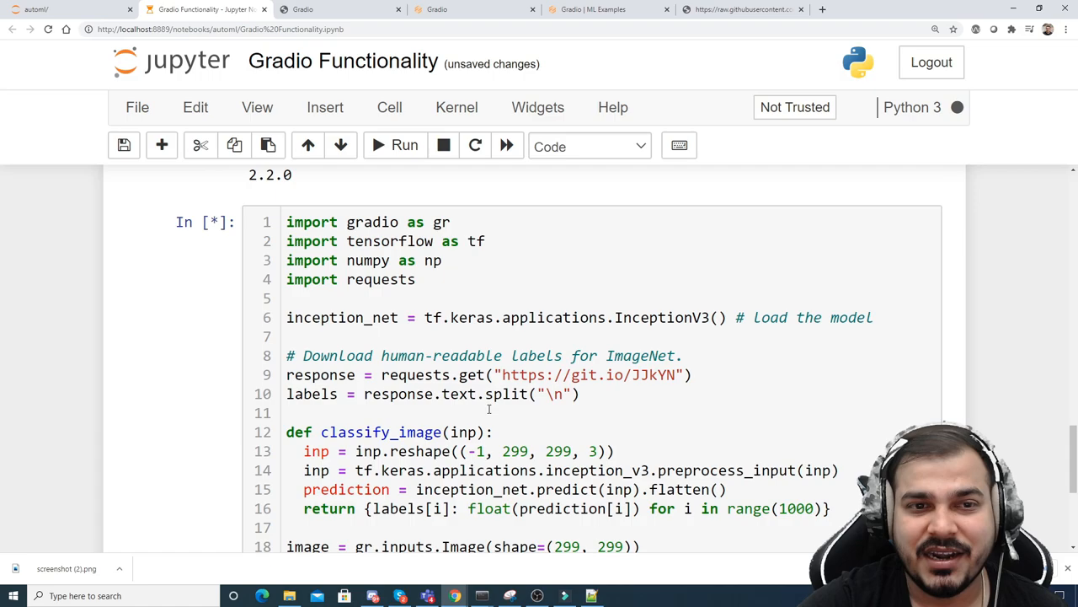
pyautogui.scroll(3)
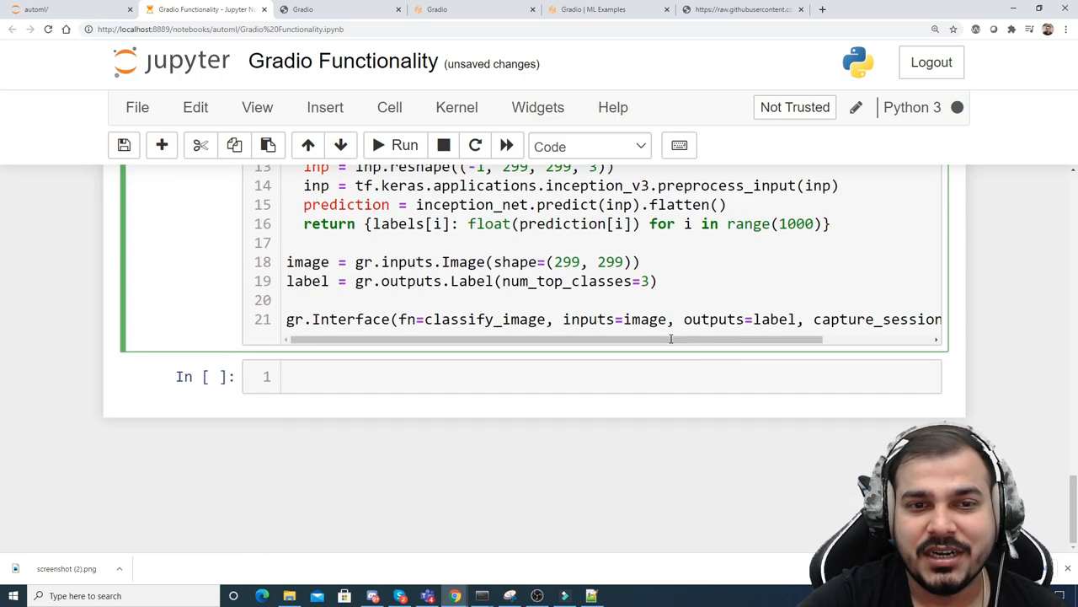
pyautogui.scroll(3)
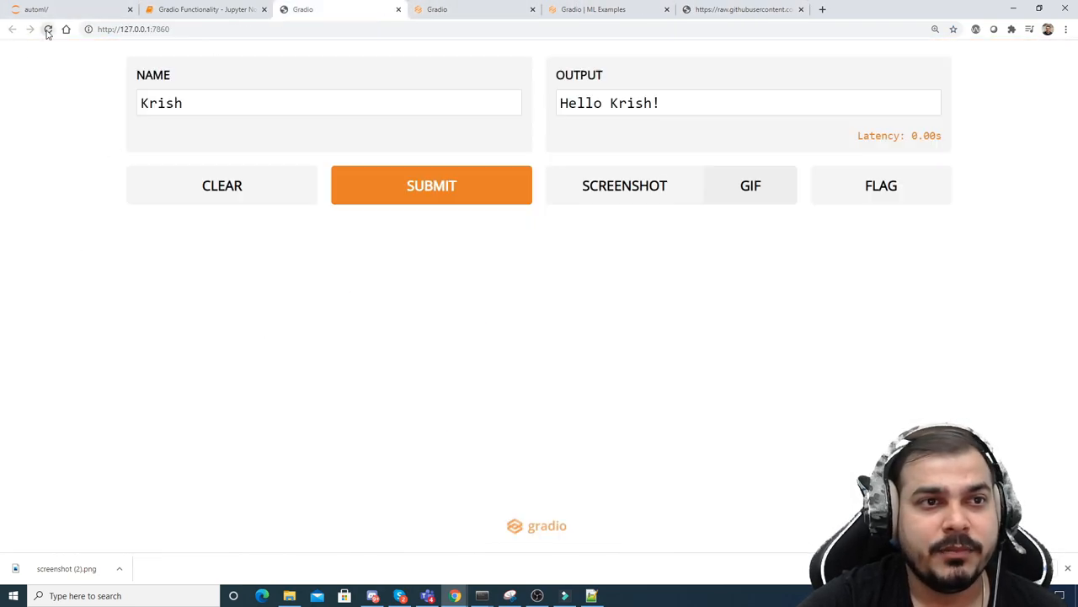
# Step: Reload the demo and classify the 'download' dog photo from Desktop > Images as African hunting dog
pyautogui.click(48, 29)
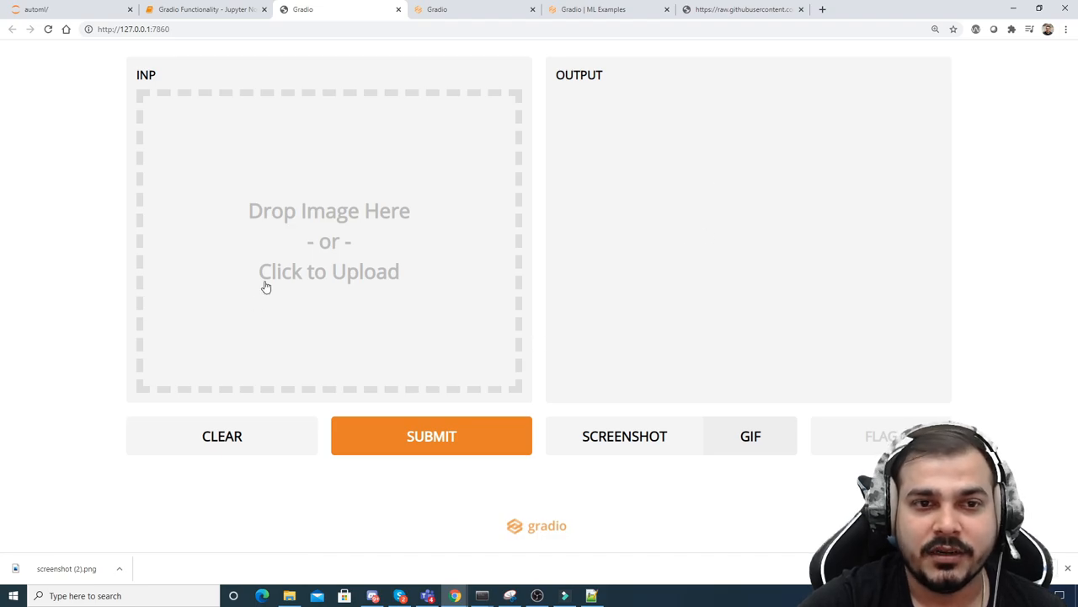
pyautogui.click(329, 270)
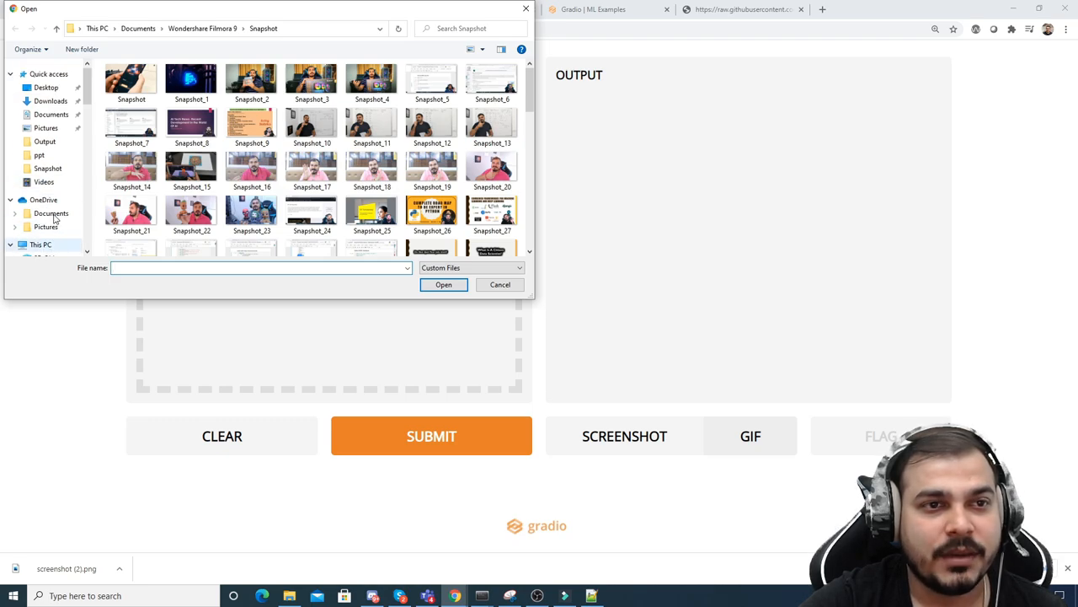
pyautogui.click(46, 87)
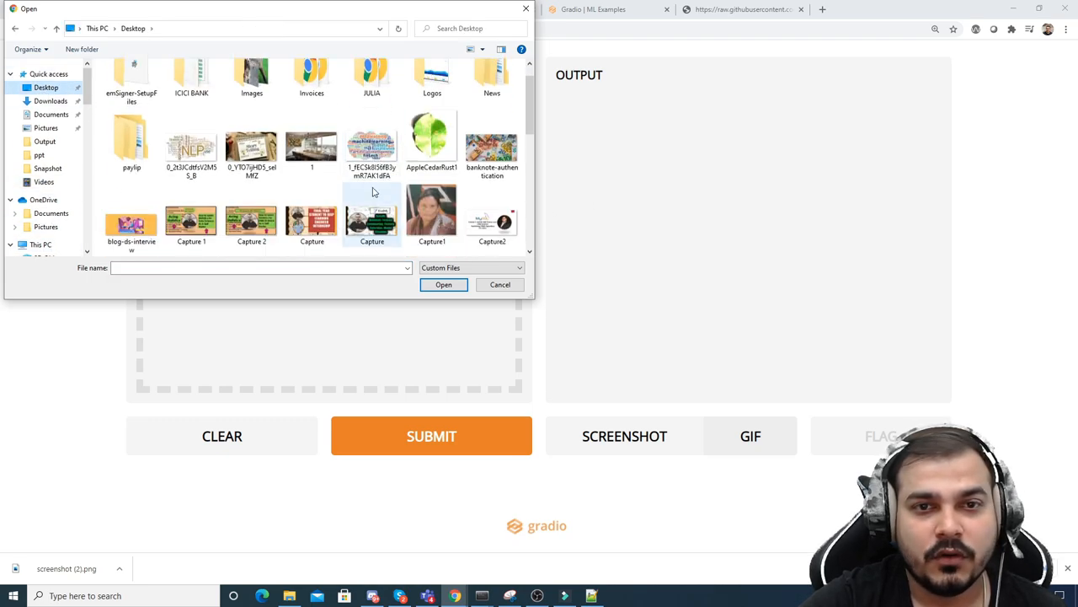
pyautogui.doubleClick(251, 75)
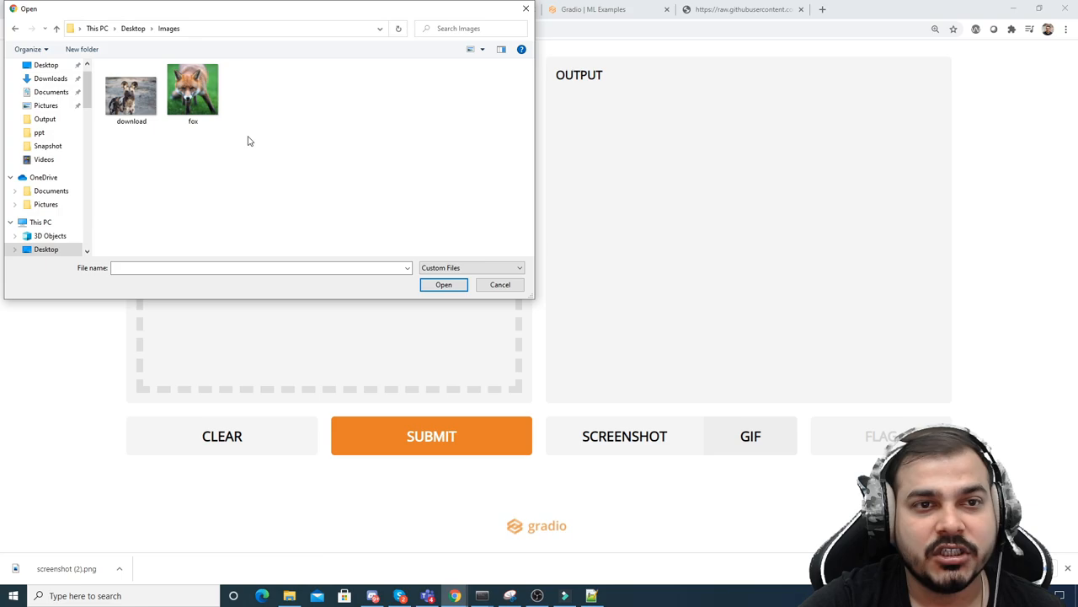
pyautogui.moveTo(132, 101)
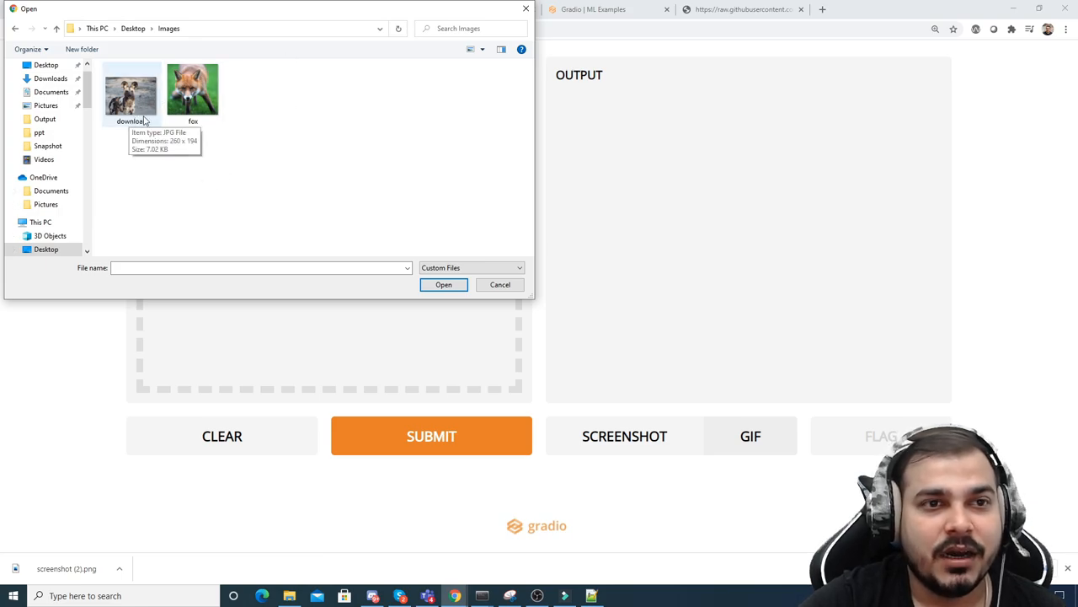
pyautogui.click(131, 92)
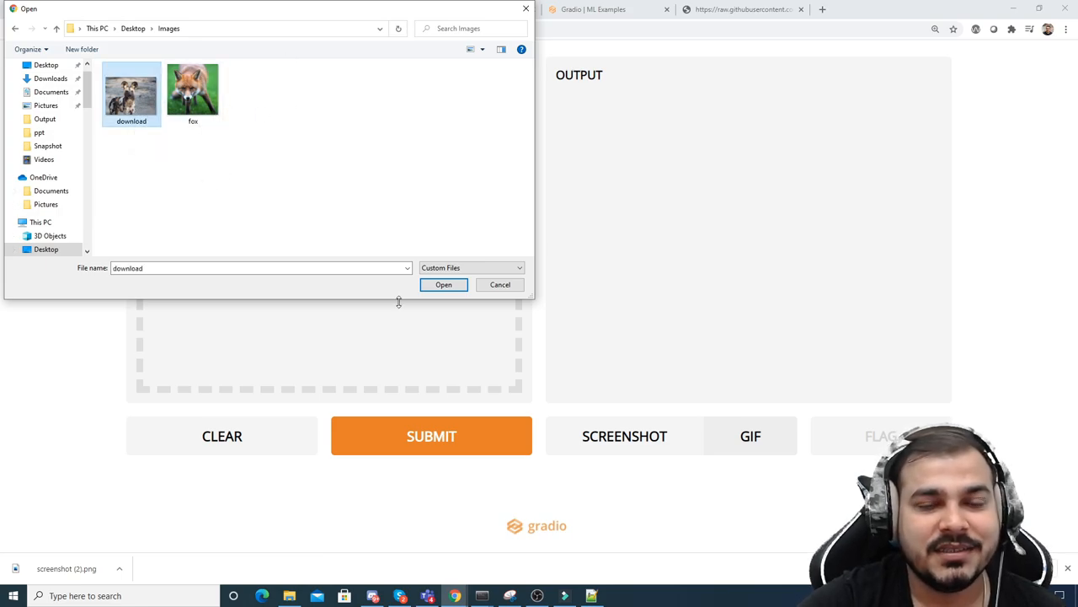
pyautogui.click(443, 284)
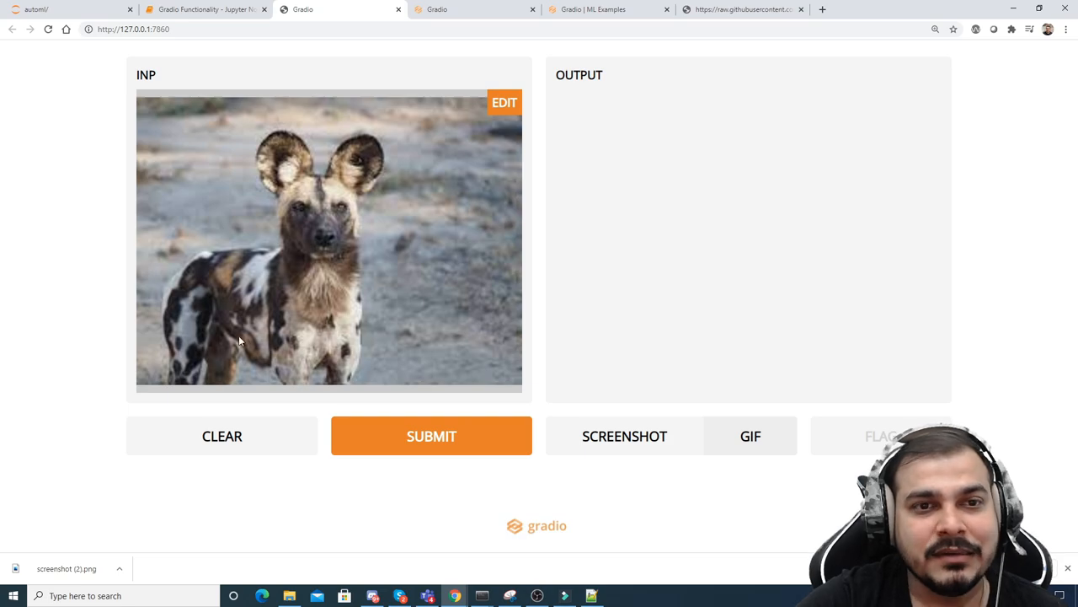
pyautogui.moveTo(479, 299)
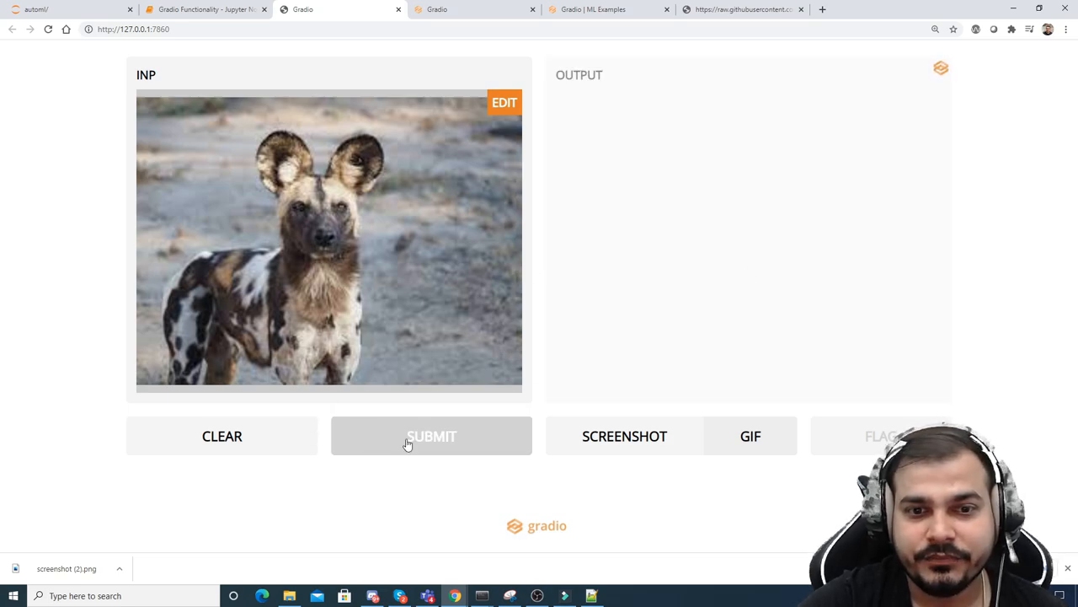
pyautogui.click(431, 436)
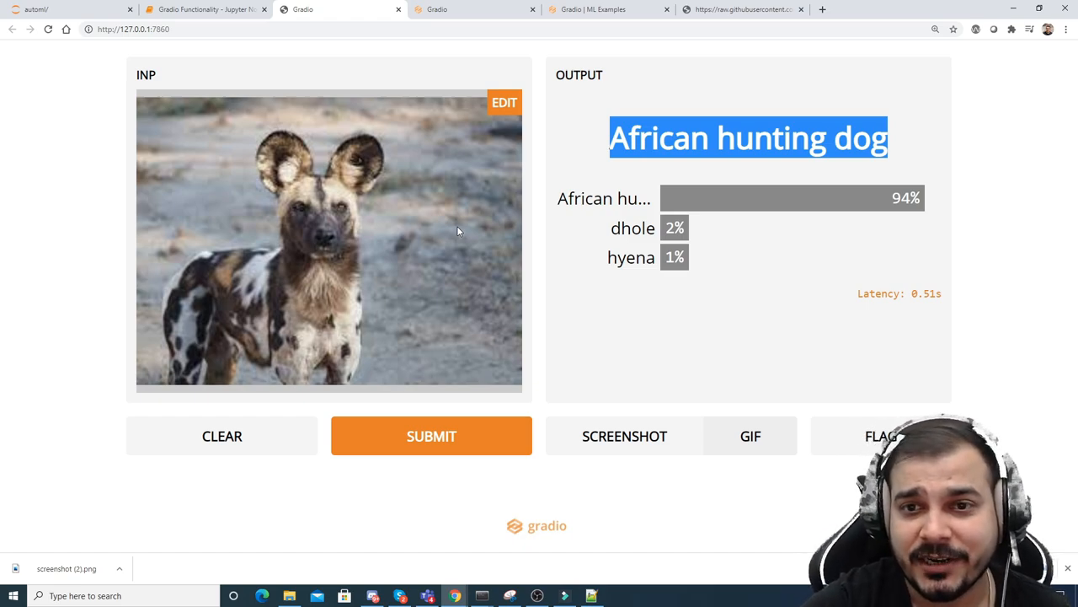
pyautogui.moveTo(874, 201)
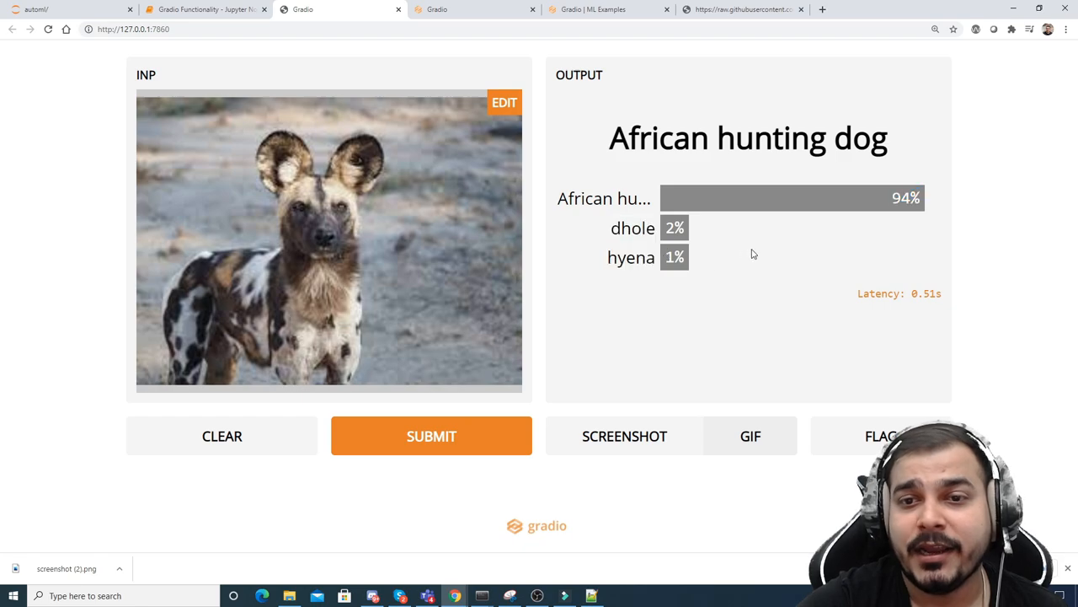
pyautogui.click(221, 435)
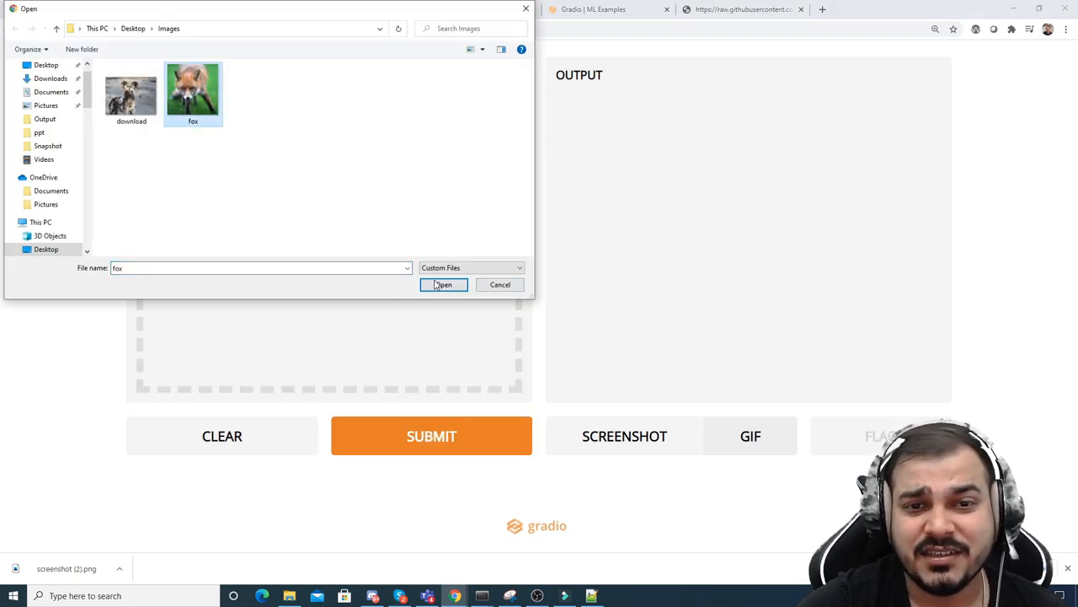
# Step: Upload the fox photo, review its red fox 89% result and latency, then return to ML Examples
pyautogui.click(443, 284)
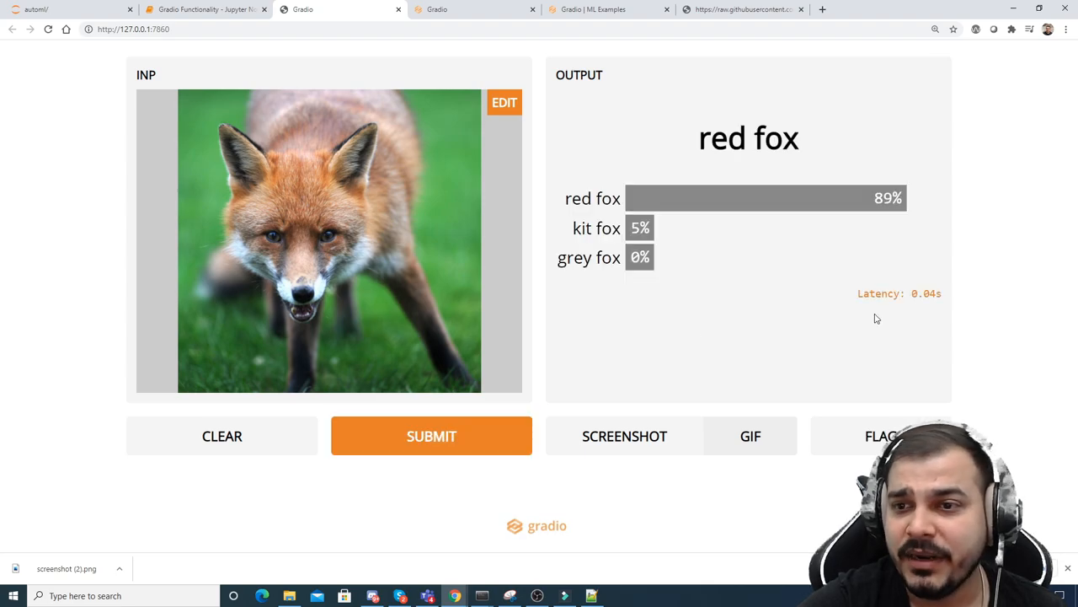
pyautogui.doubleClick(922, 293)
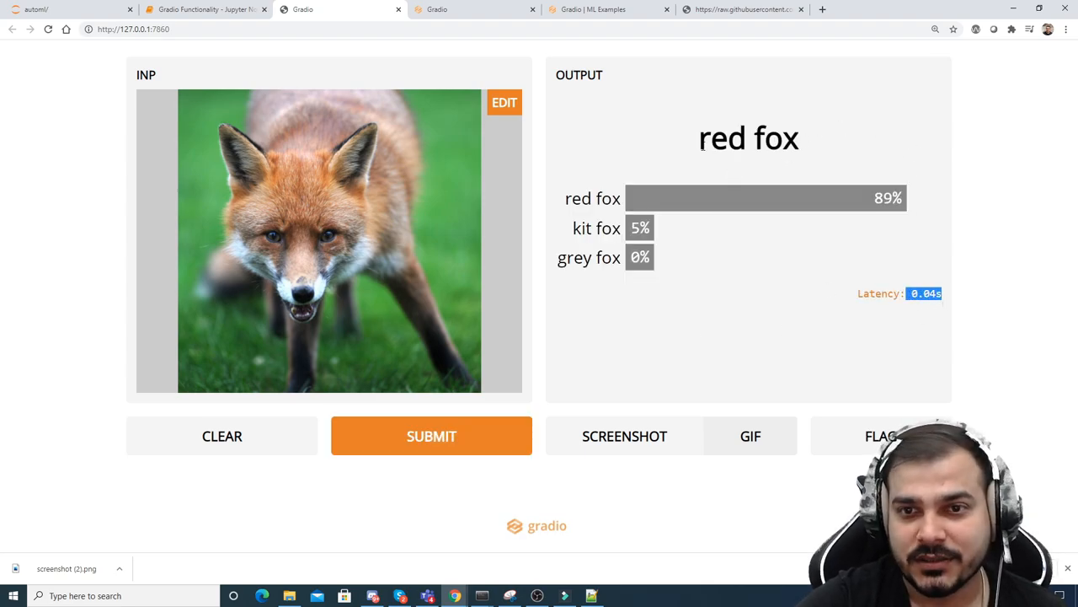
pyautogui.click(204, 10)
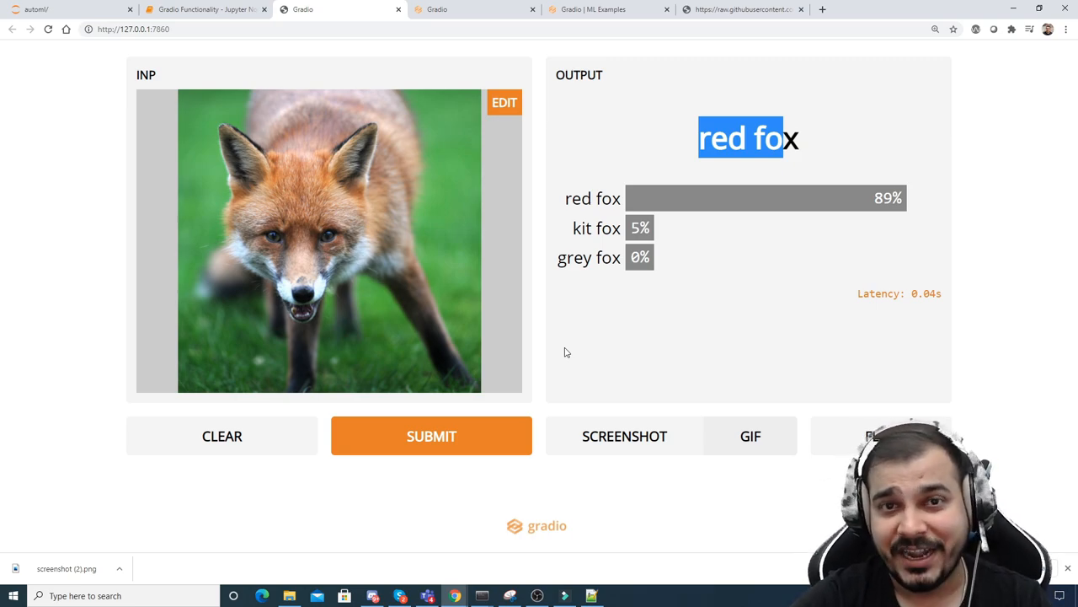
pyautogui.click(590, 10)
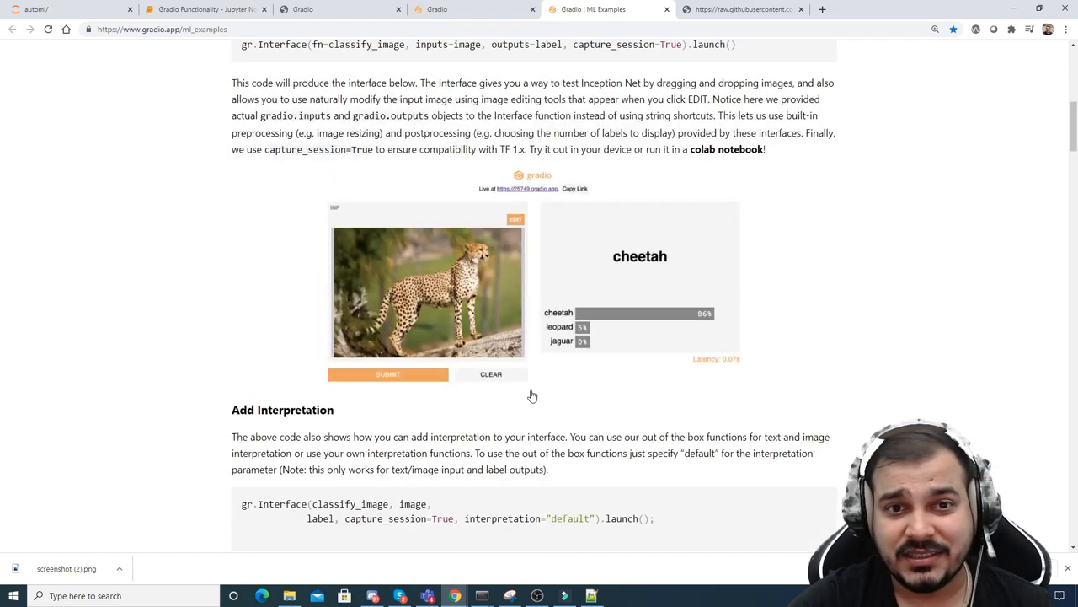
# Step: Open the Inception Net example's Colab notebook in a new tab from the ML Examples page
pyautogui.scroll(-3)
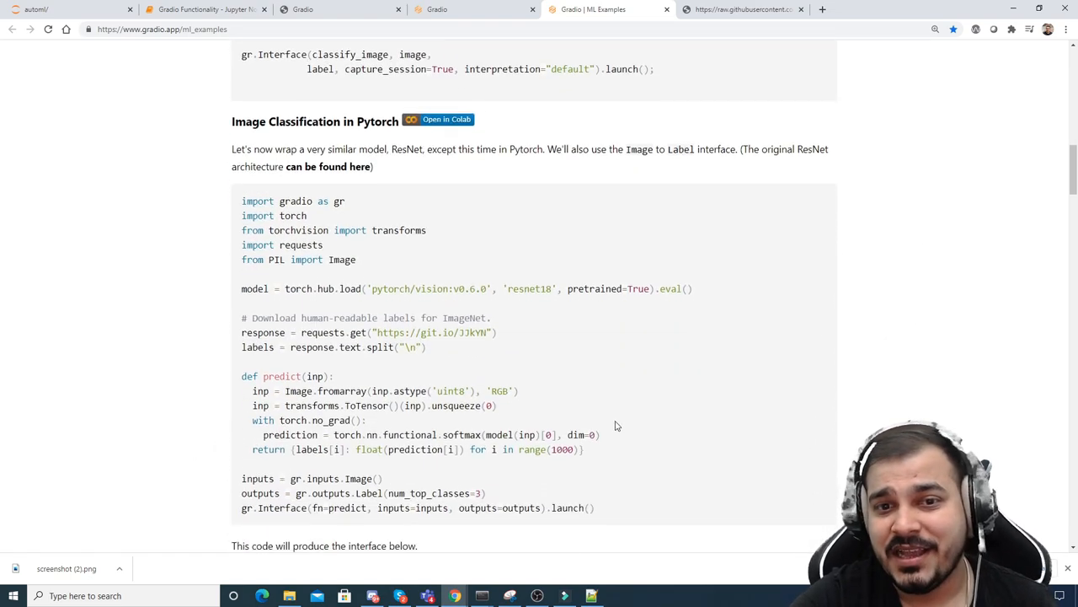
pyautogui.scroll(3)
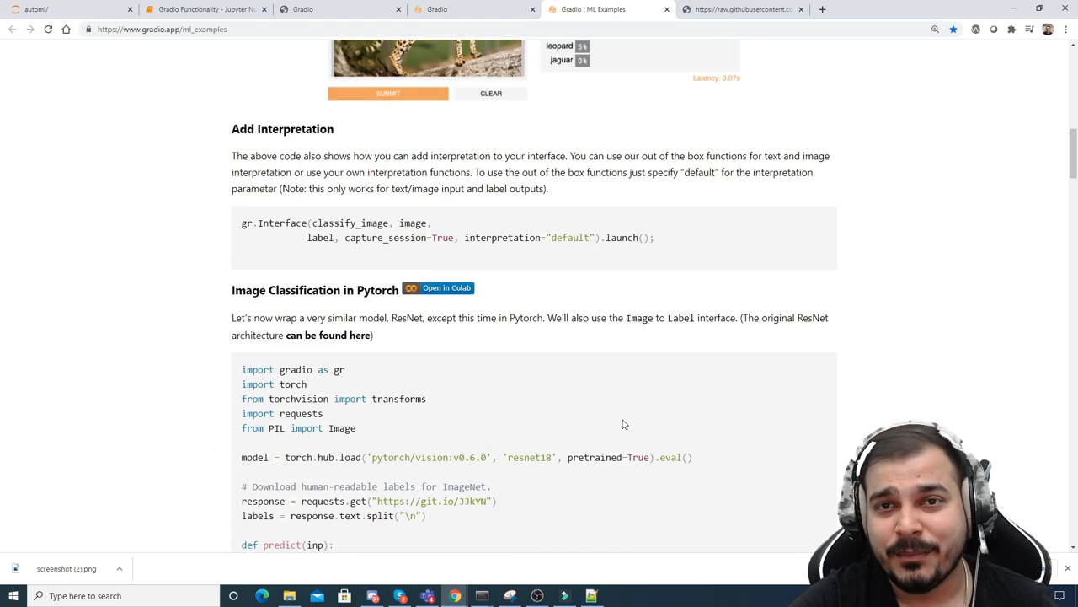
pyautogui.scroll(-3)
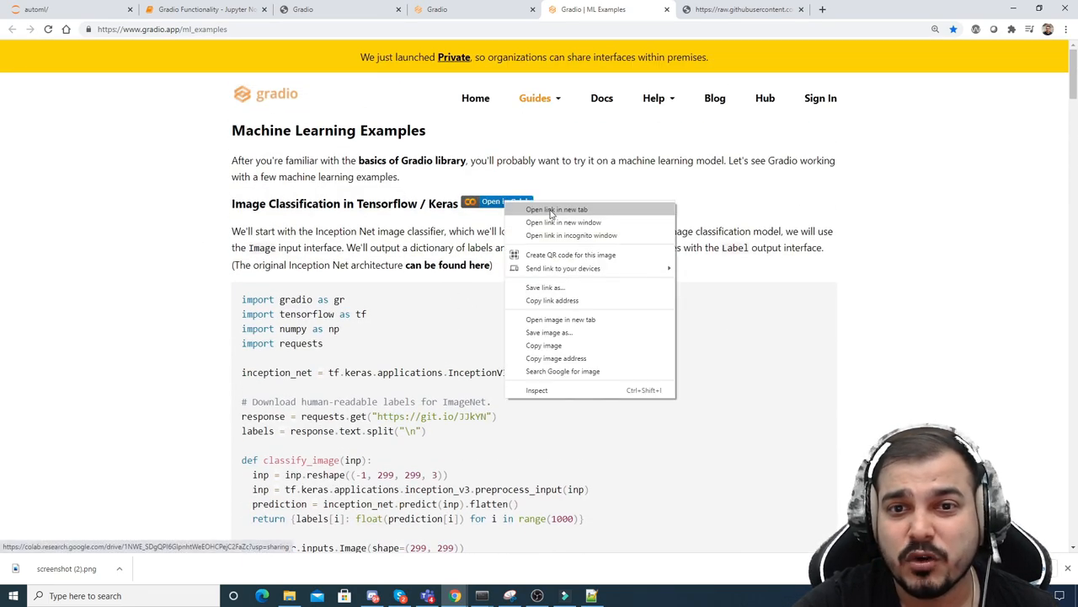
pyautogui.click(556, 209)
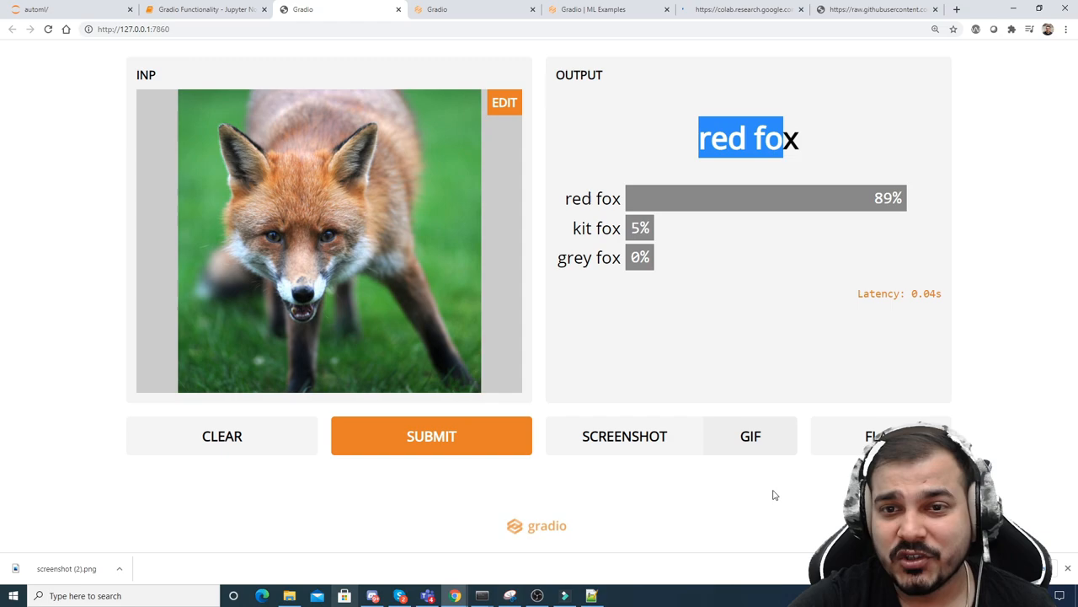
pyautogui.moveTo(582, 319)
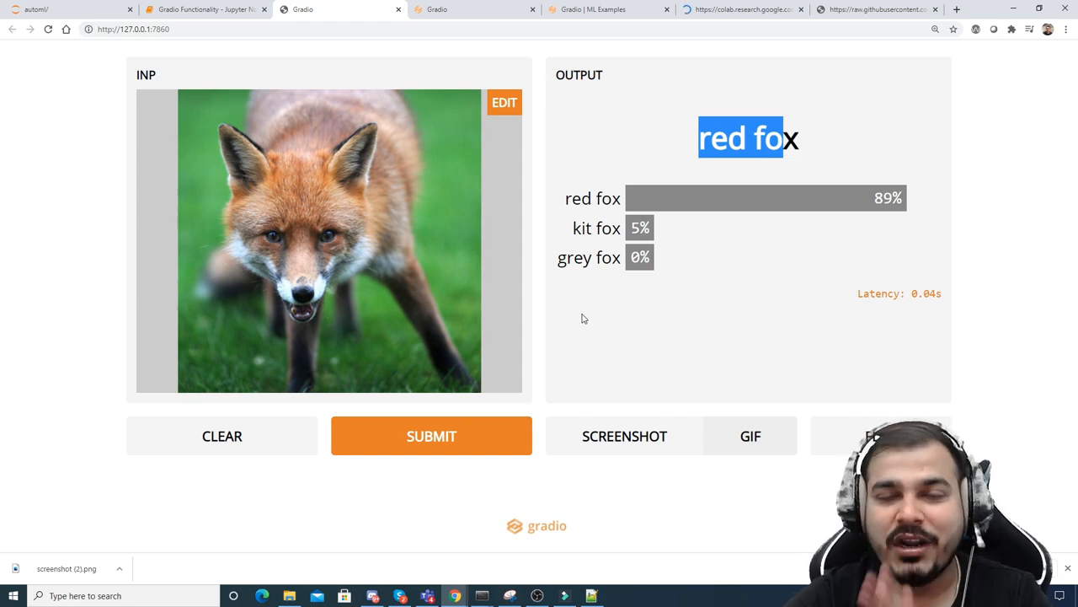